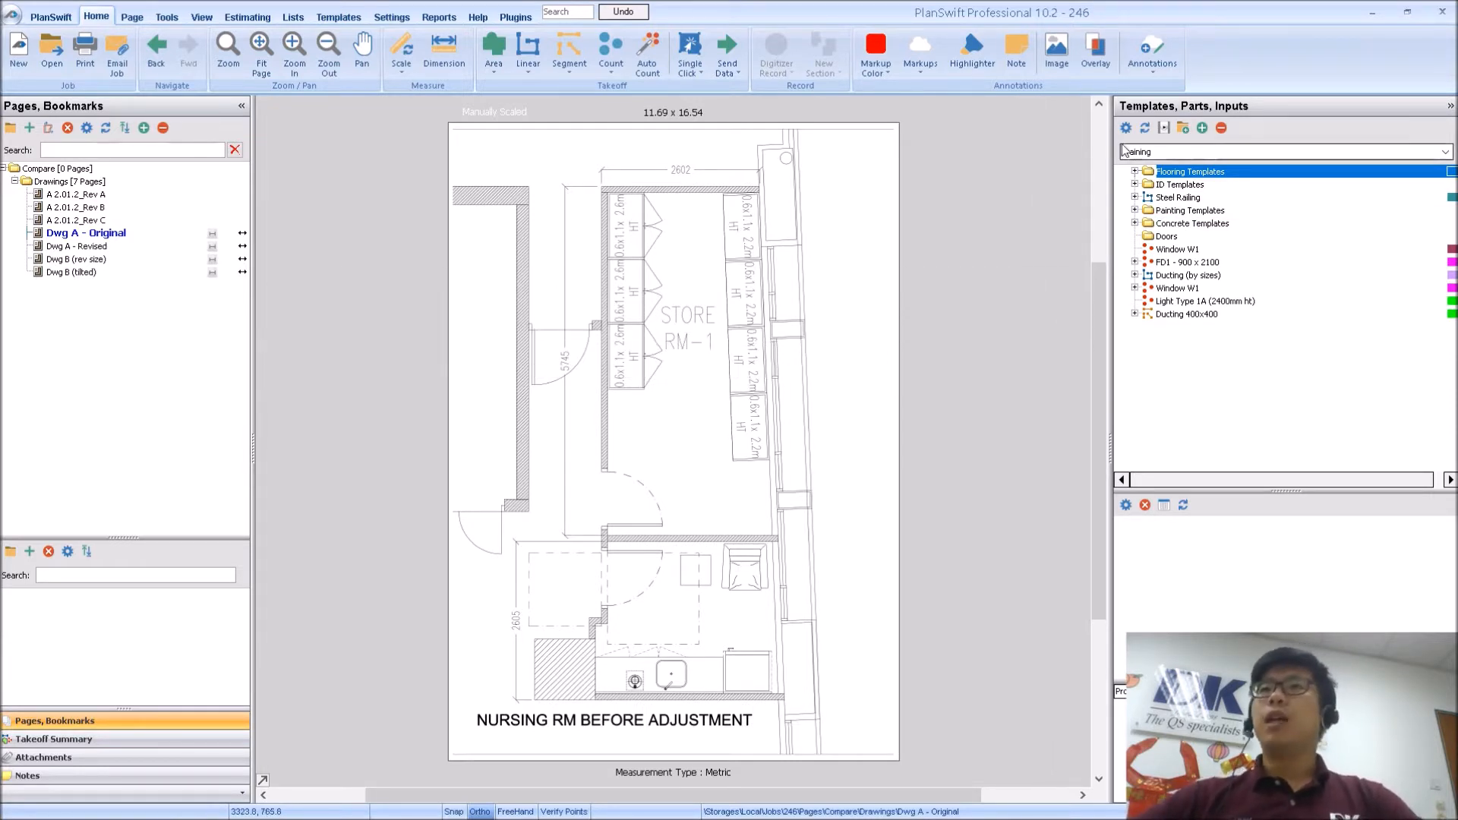
pyautogui.moveTo(1096, 52)
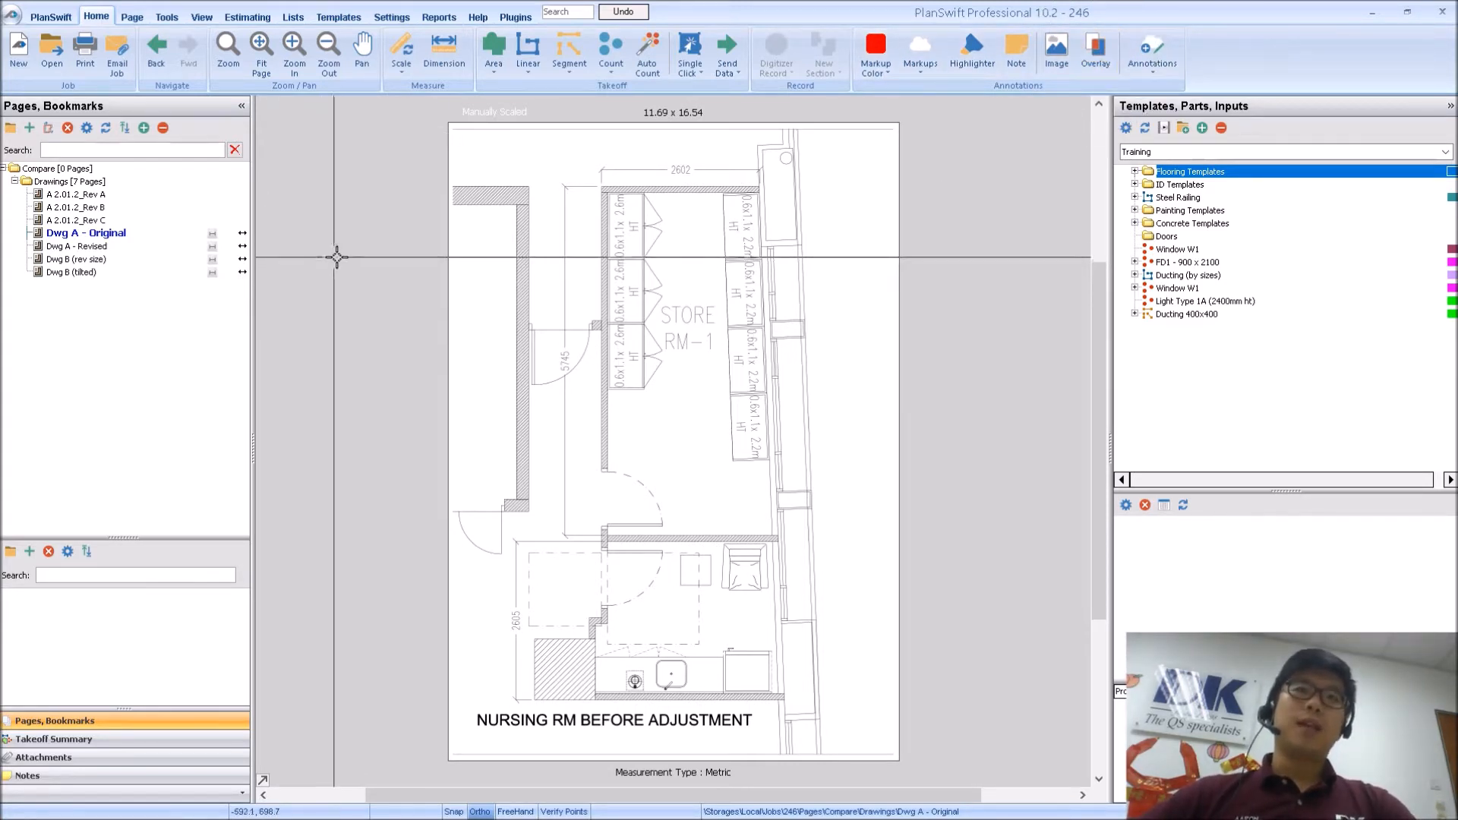
# Browse the Dwg A - Original, Dwg A - Revised and Dwg B pages, cancelling the Add Pages dialog
pyautogui.click(87, 232)
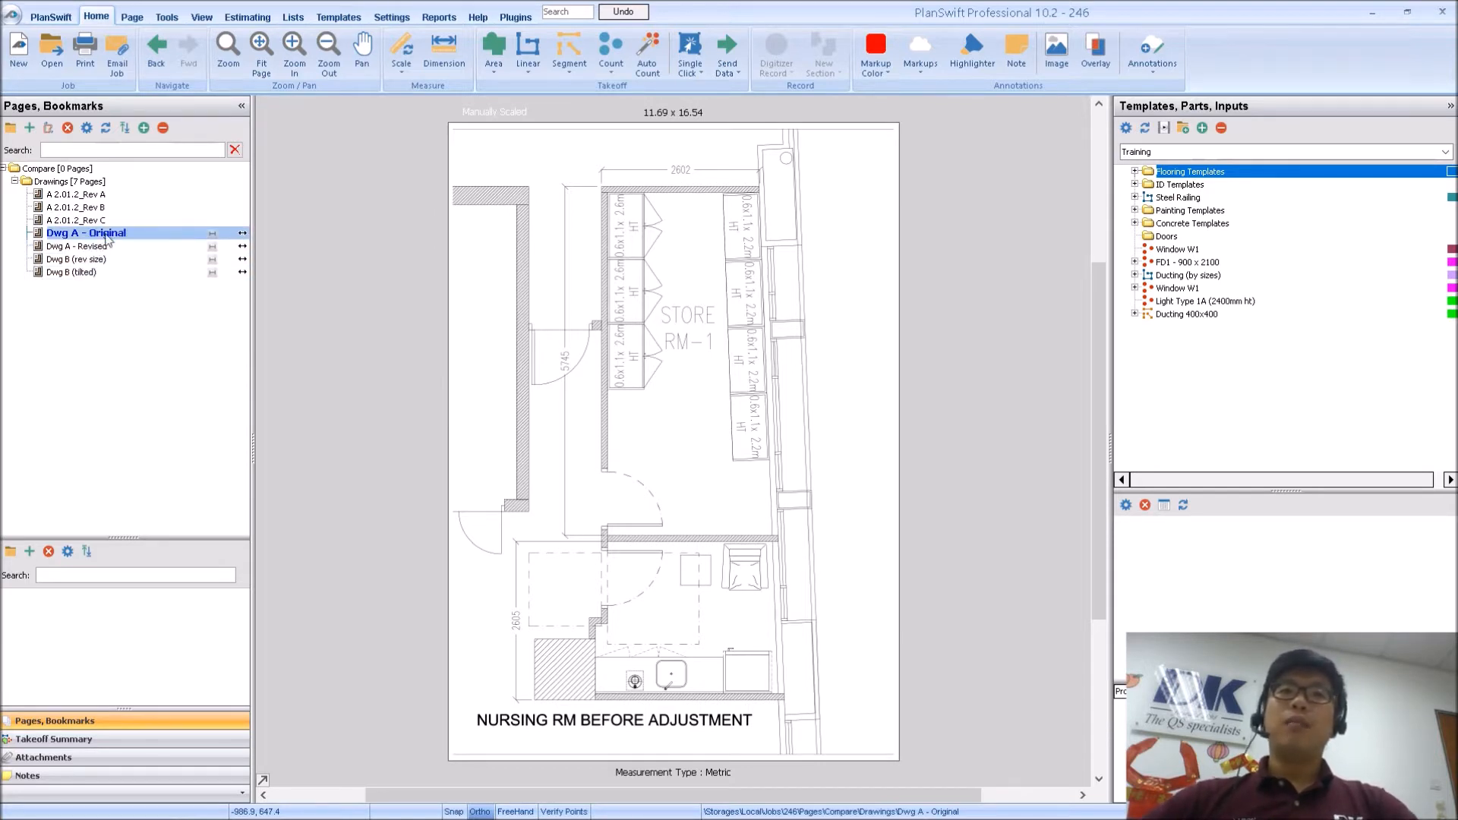
pyautogui.click(76, 246)
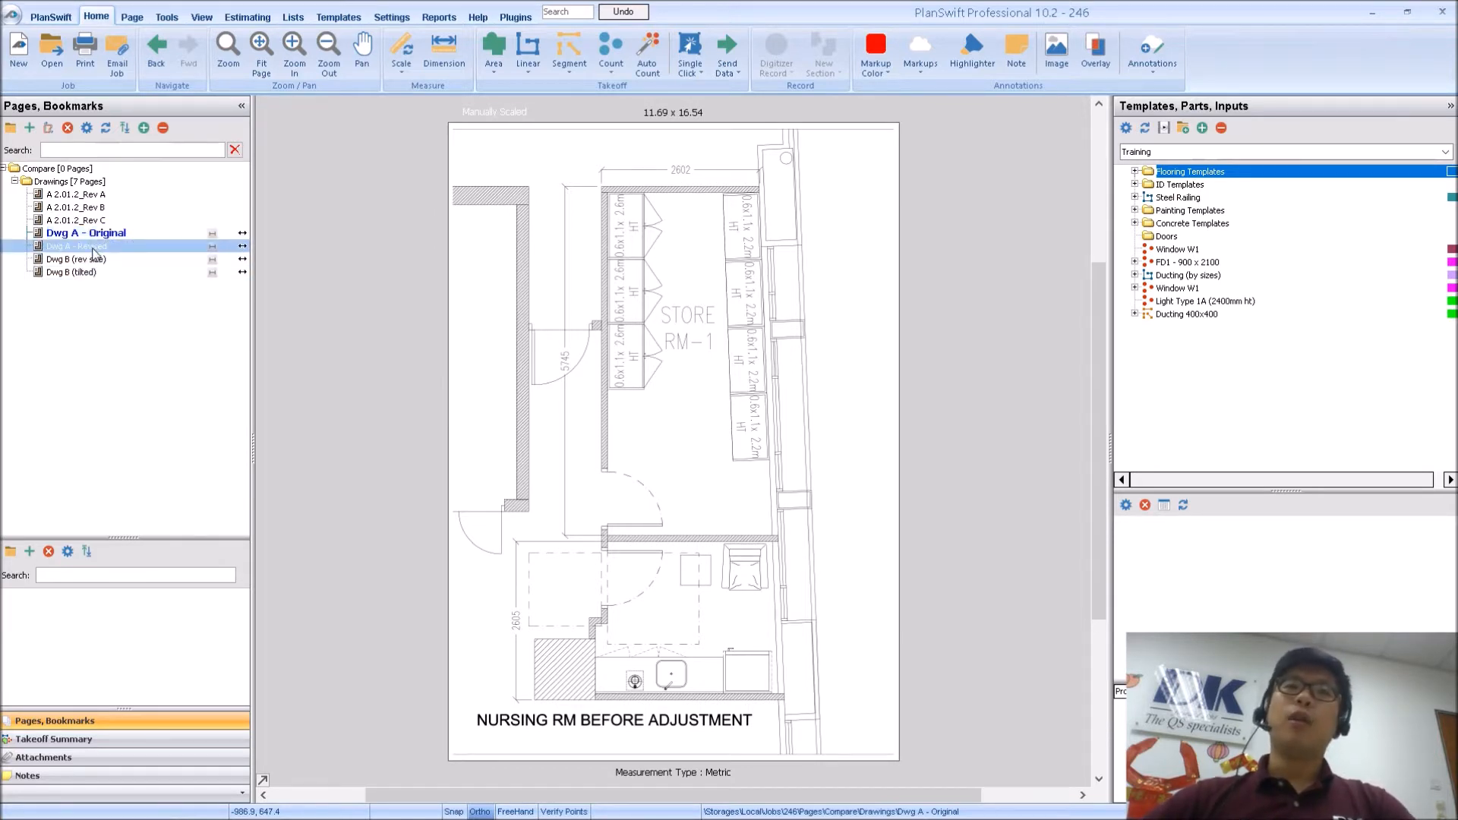
pyautogui.click(74, 272)
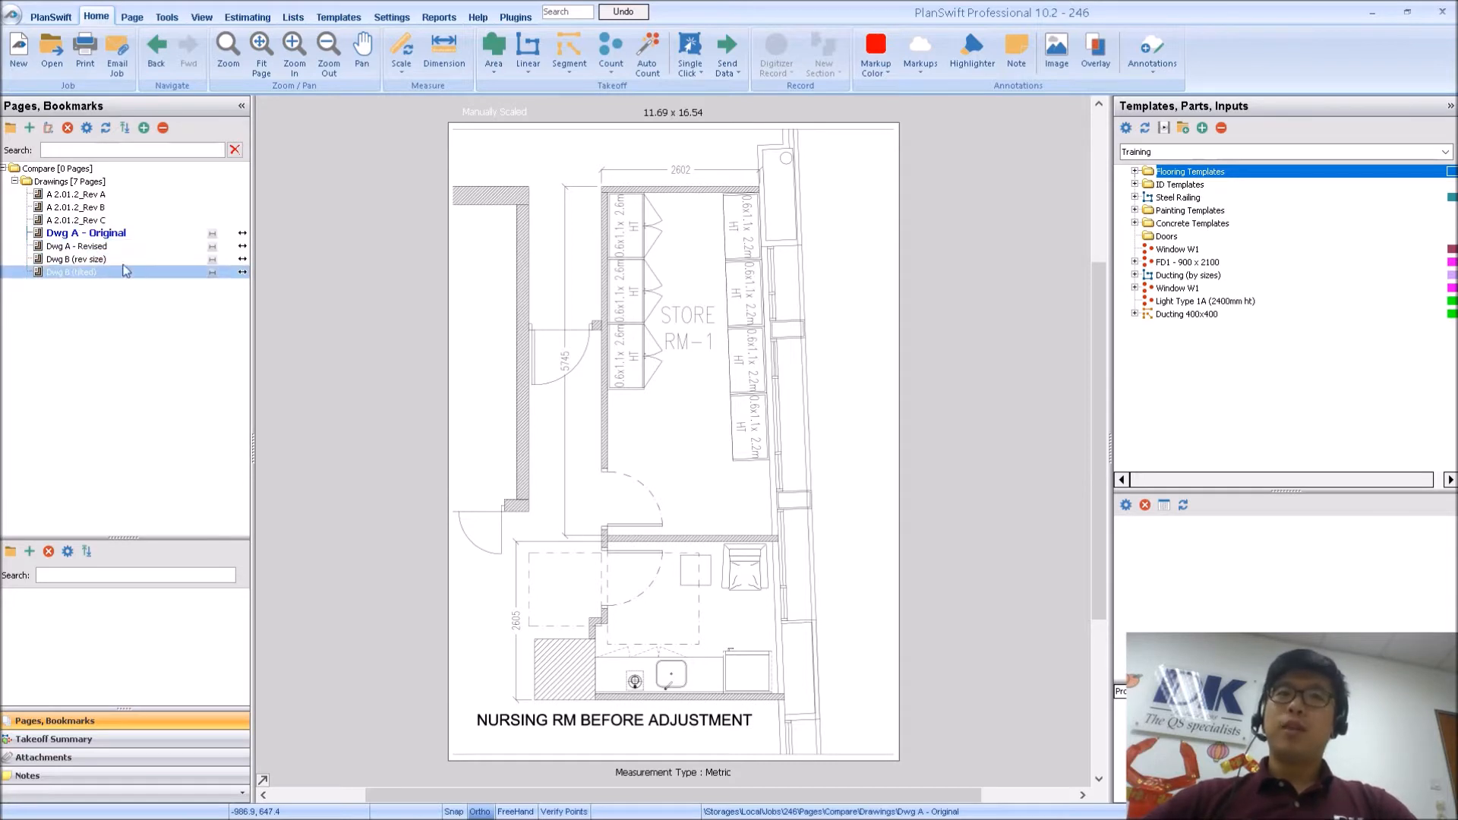
pyautogui.click(85, 232)
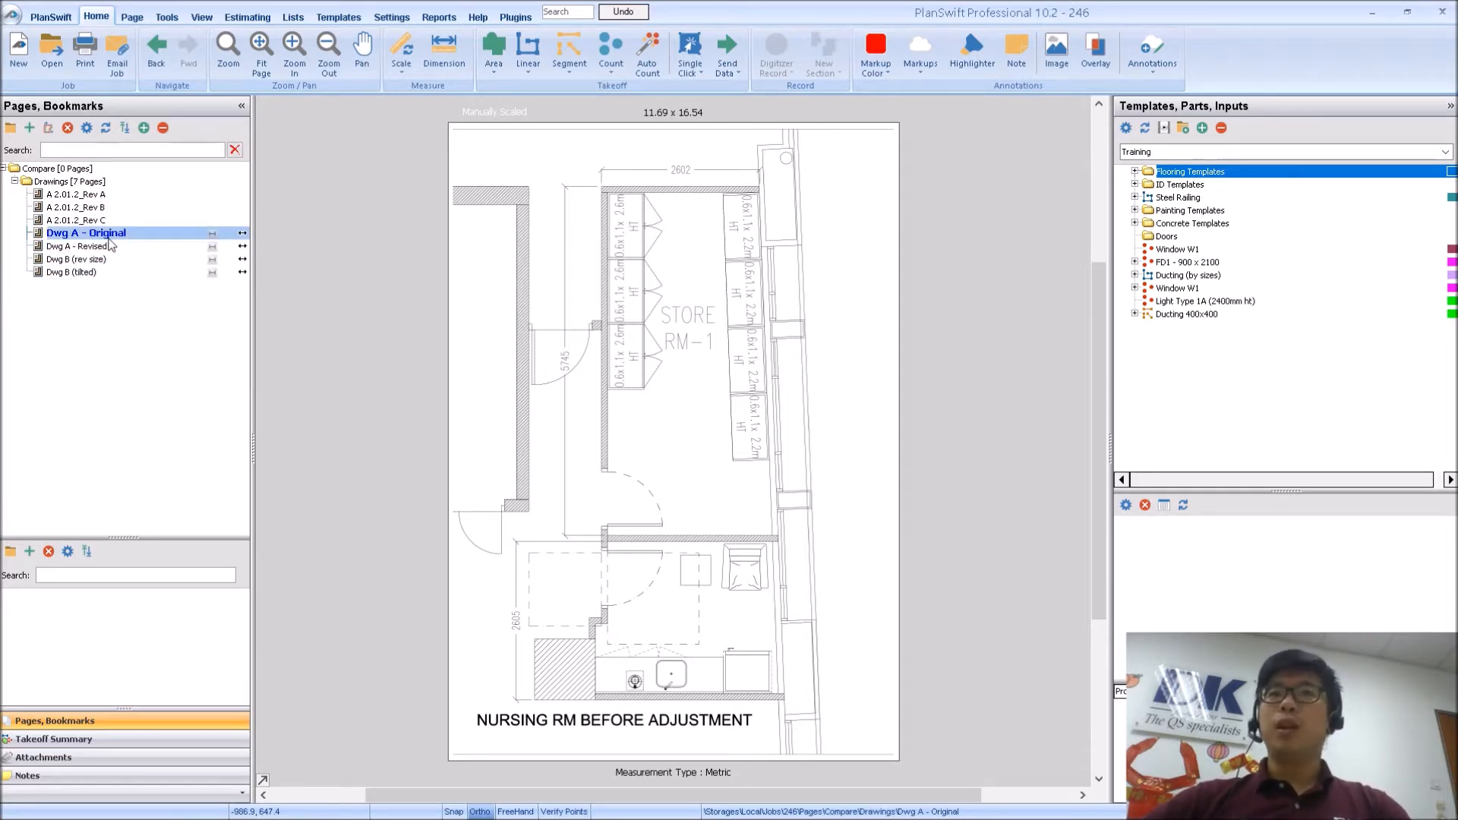
pyautogui.click(29, 128)
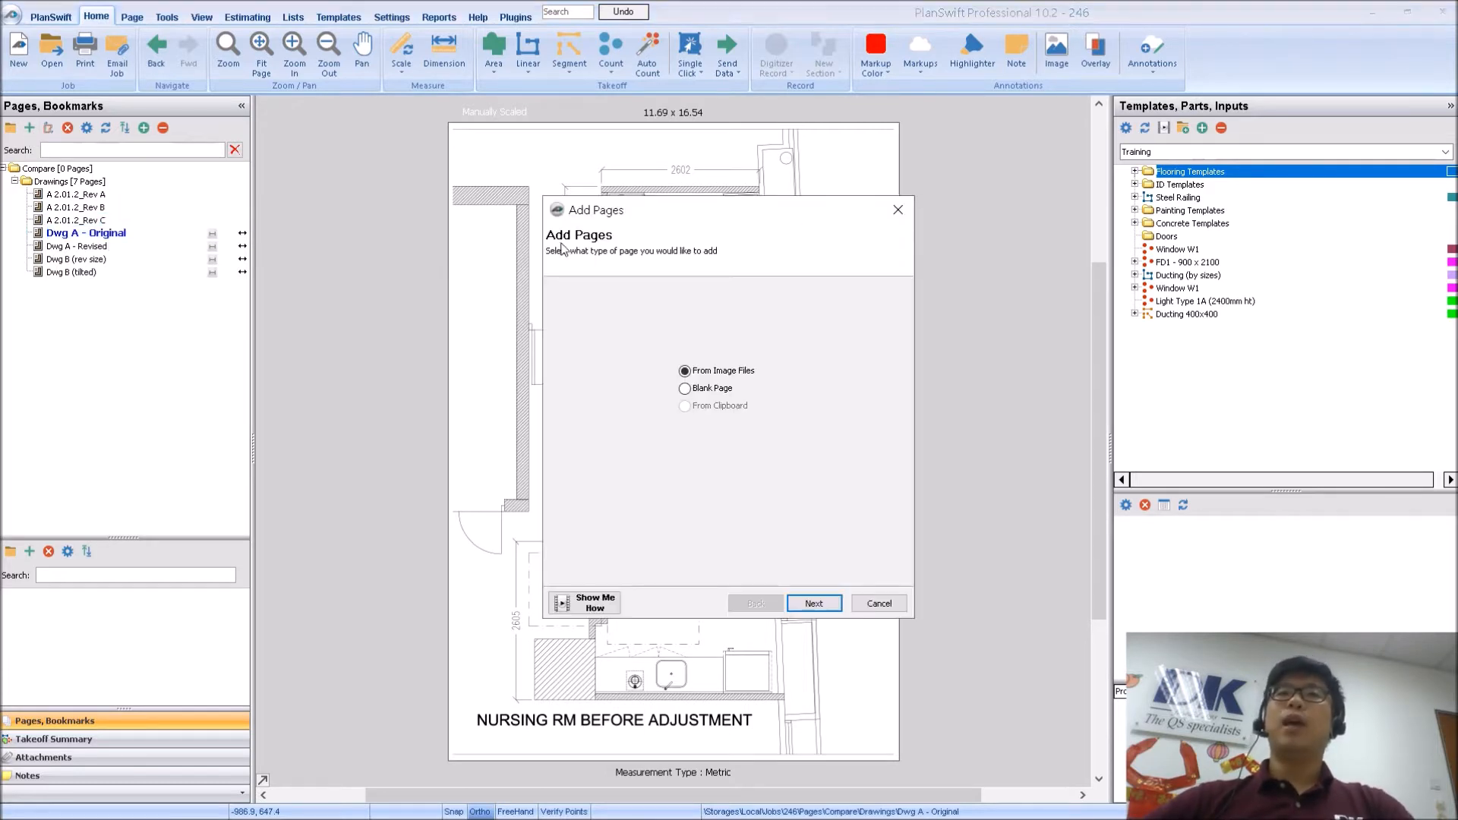
pyautogui.moveTo(602, 264)
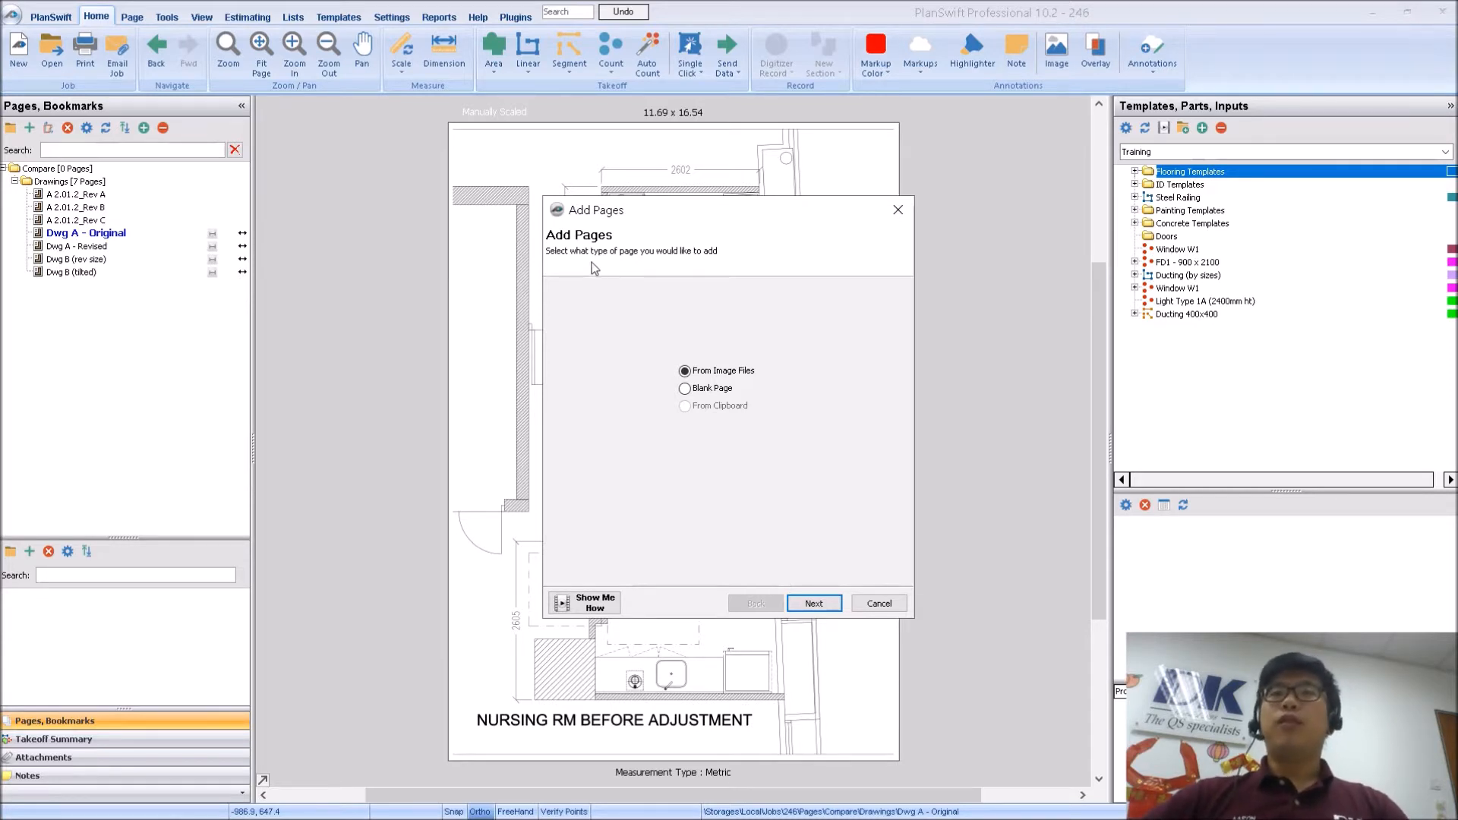
pyautogui.moveTo(679, 333)
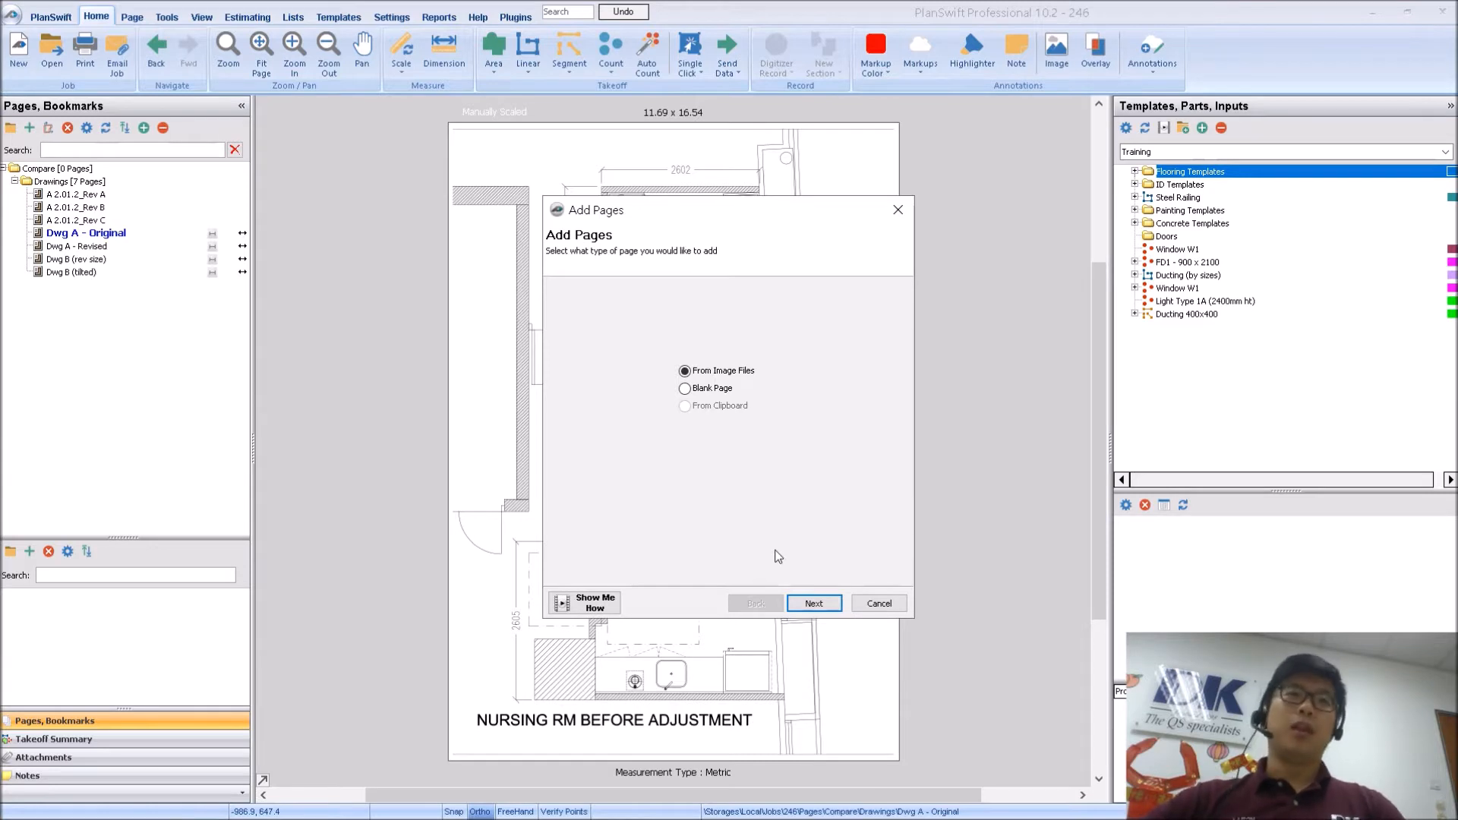
pyautogui.click(877, 603)
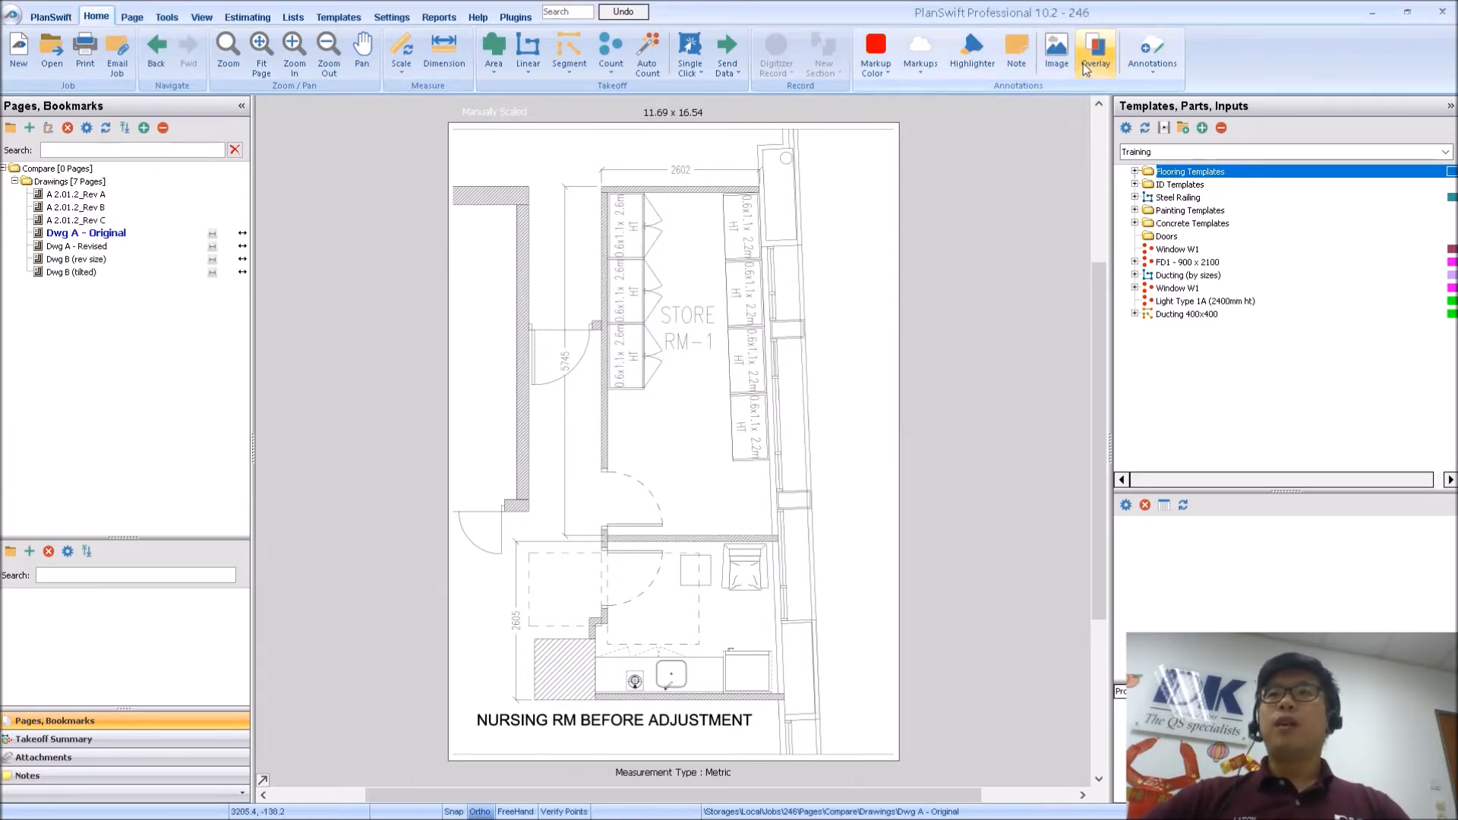
# Create a Comparative Overlay using Dwg A - Revised as the overlay page
pyautogui.click(1095, 53)
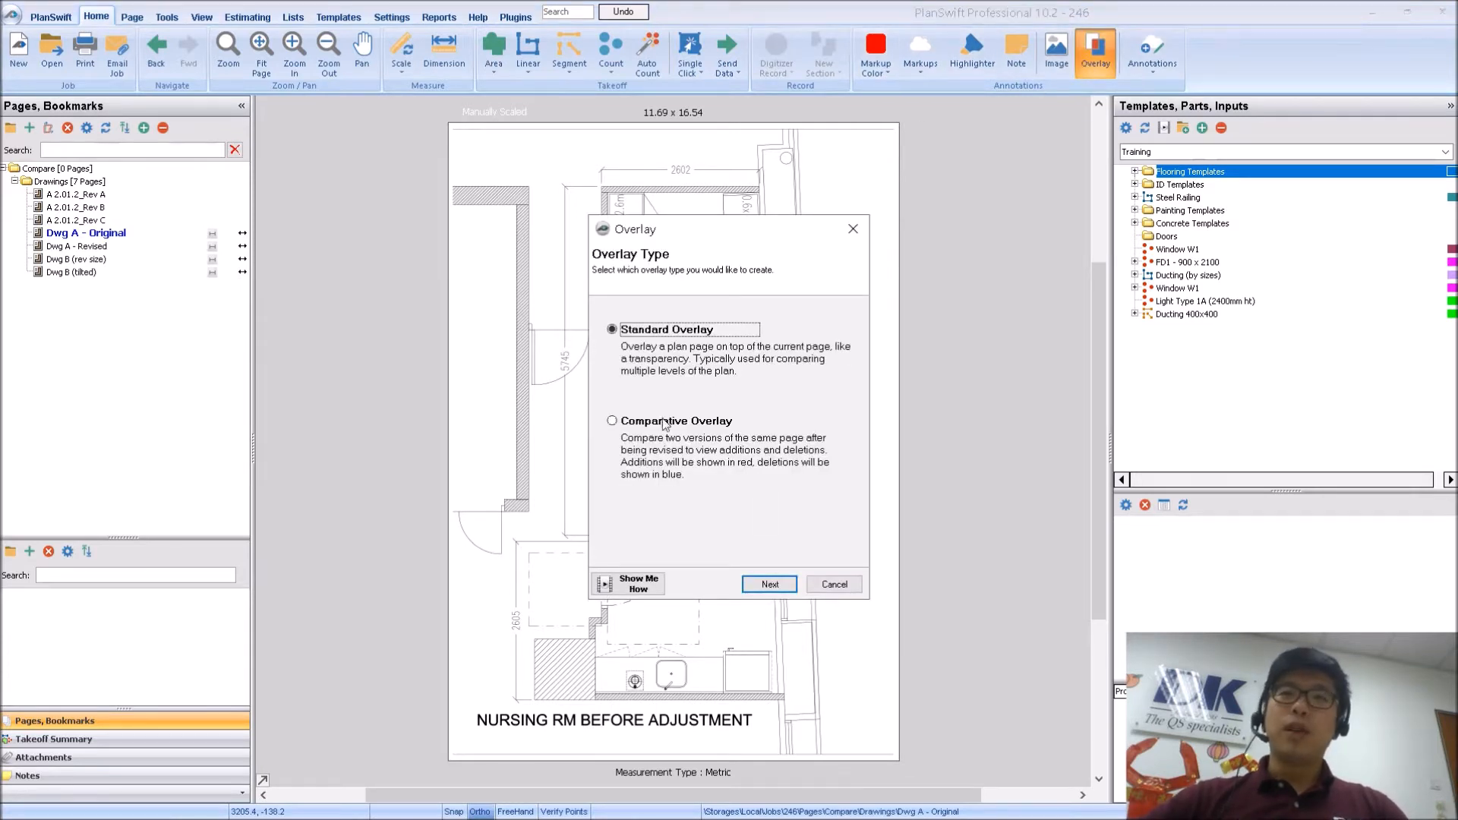
pyautogui.click(768, 584)
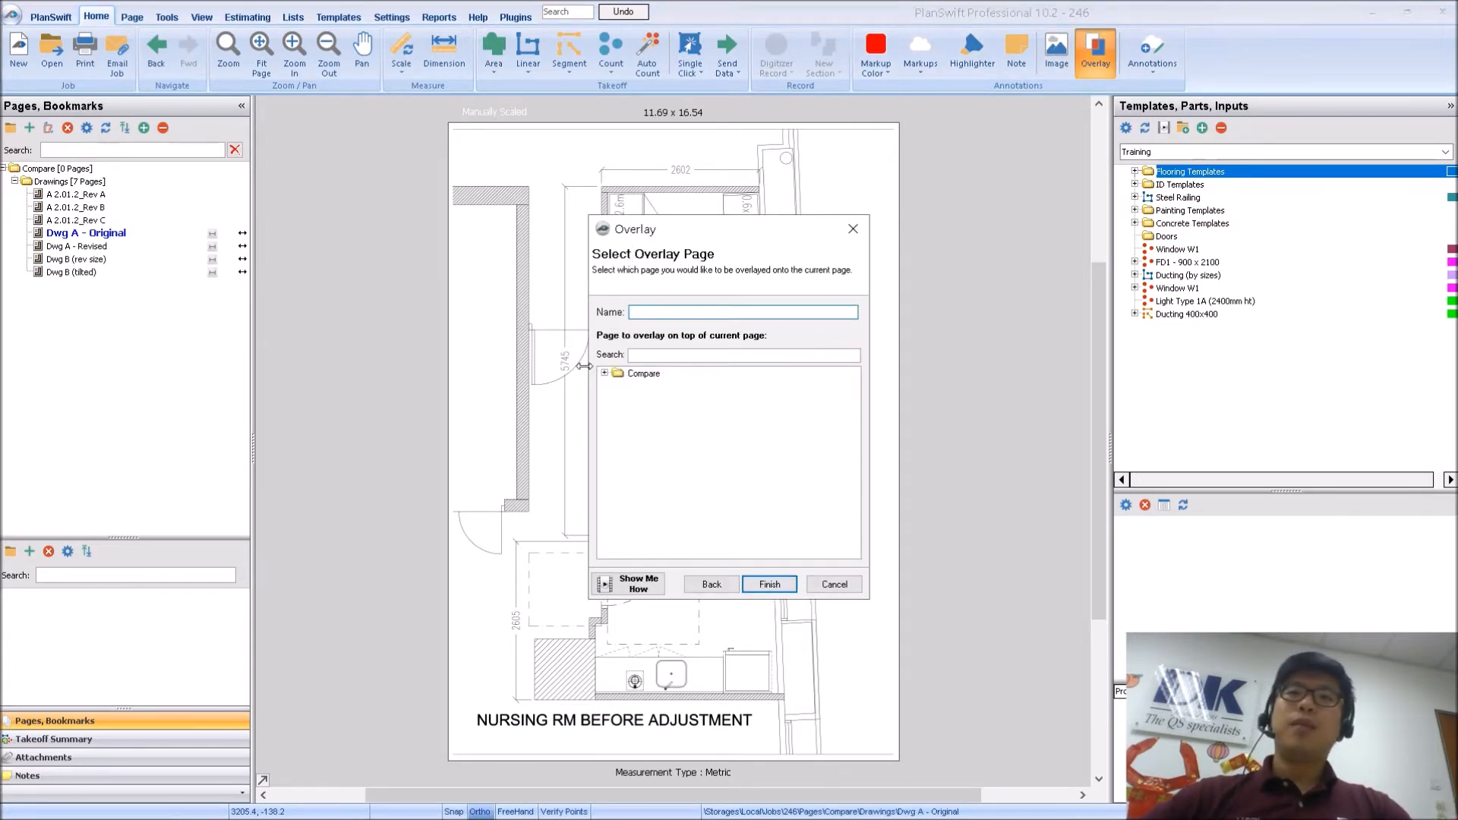
pyautogui.click(605, 374)
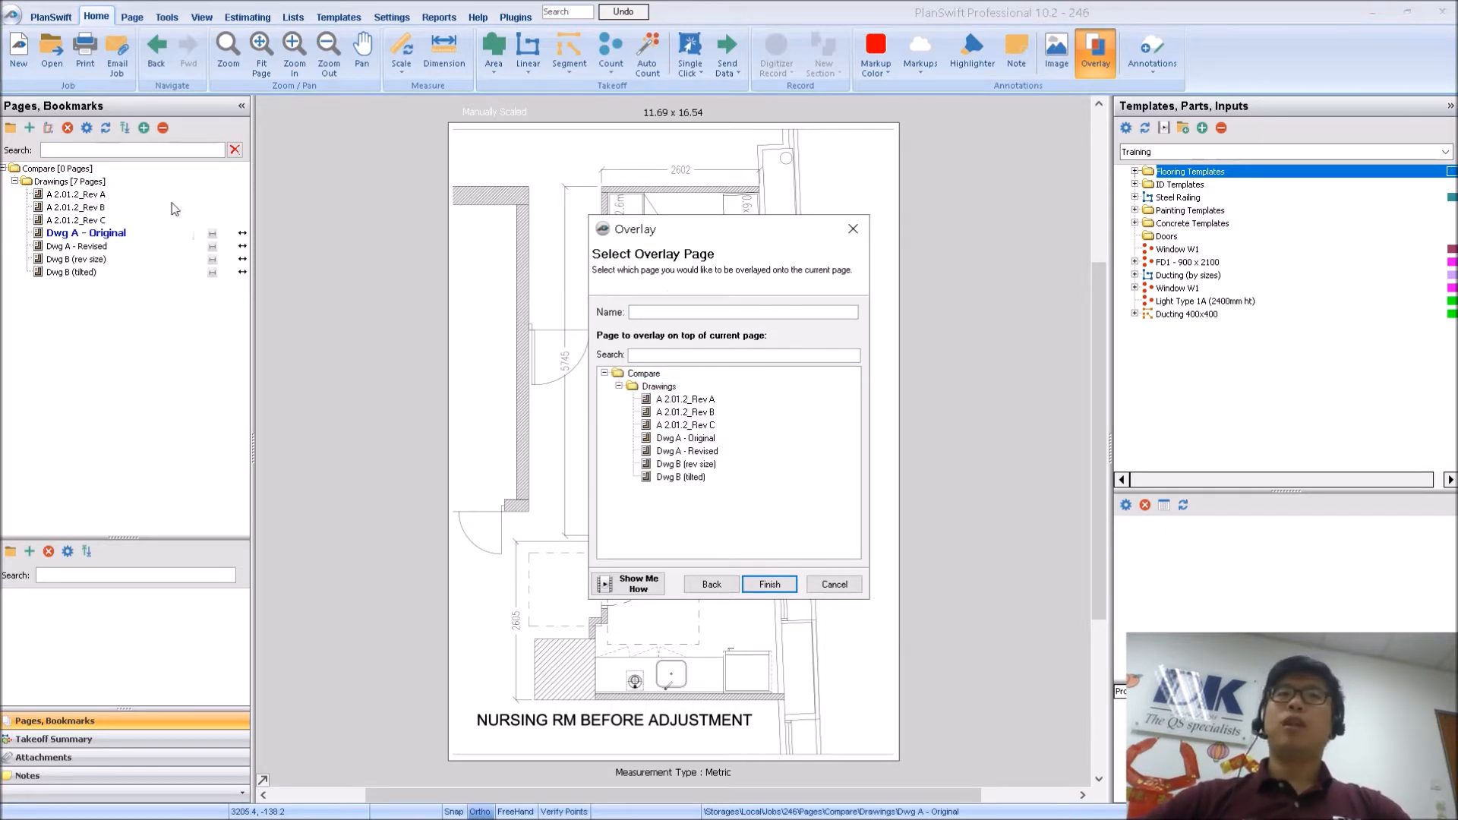
pyautogui.click(100, 237)
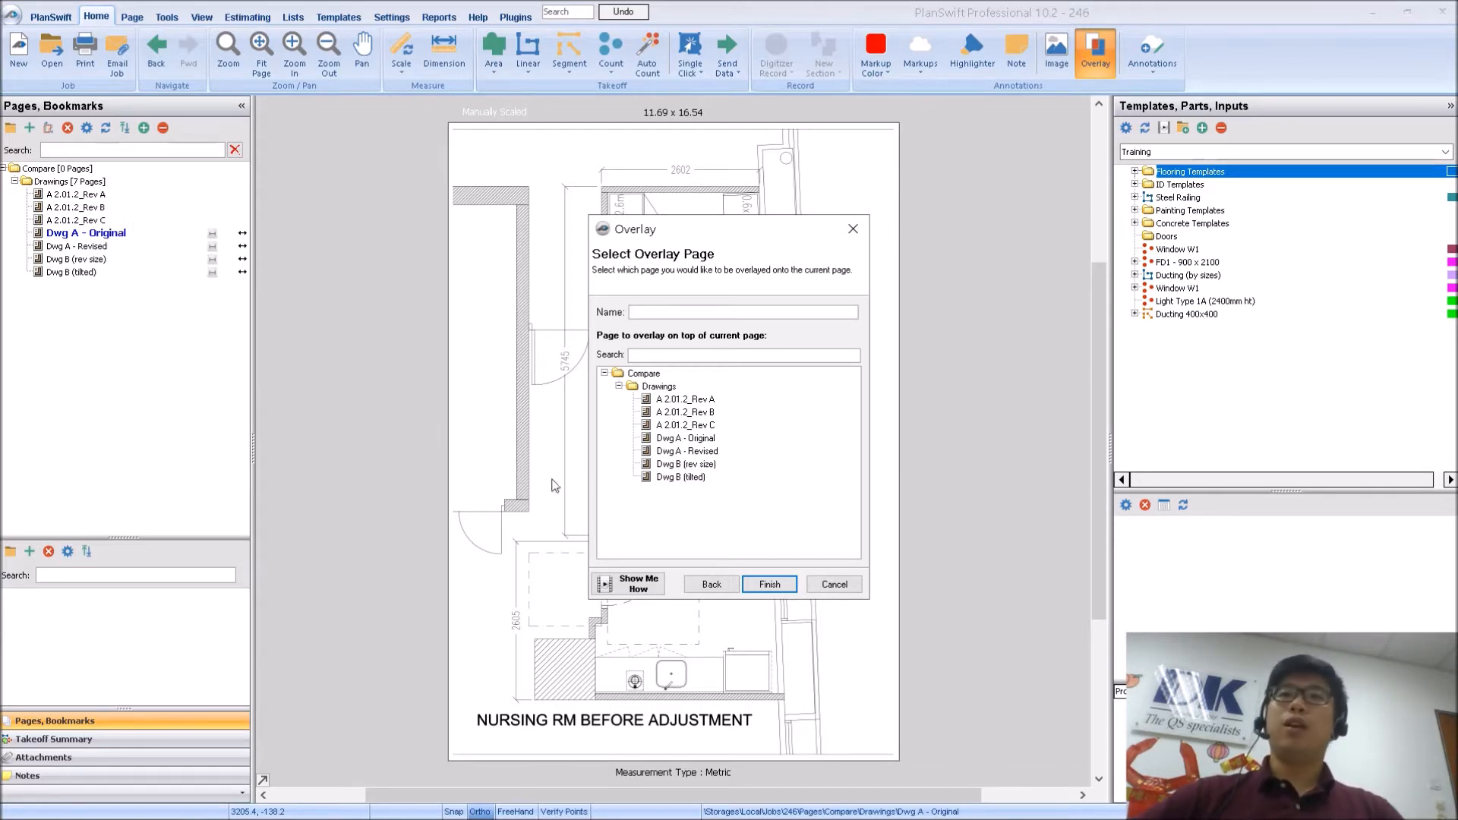
pyautogui.click(686, 451)
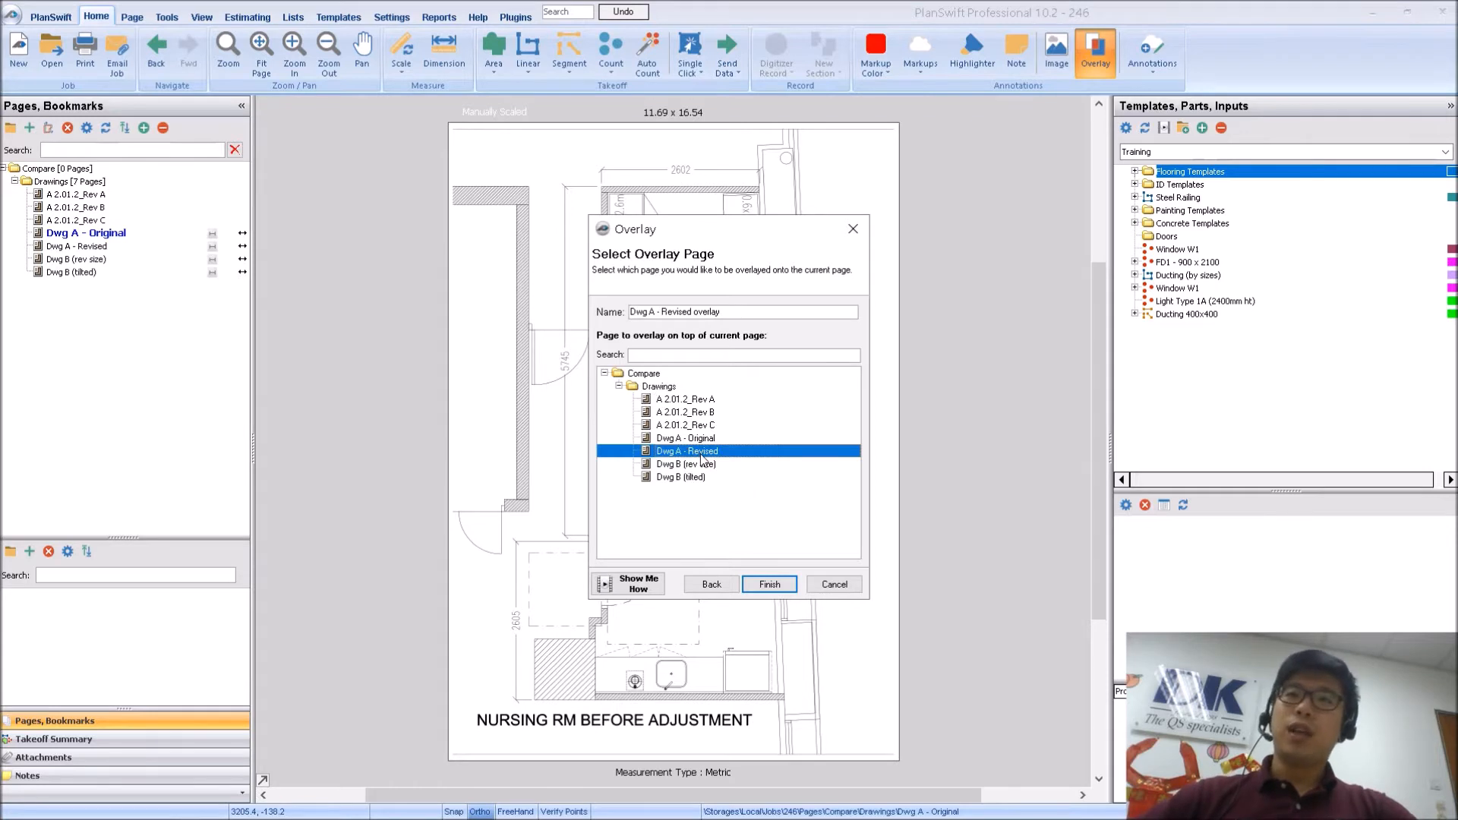
pyautogui.click(769, 584)
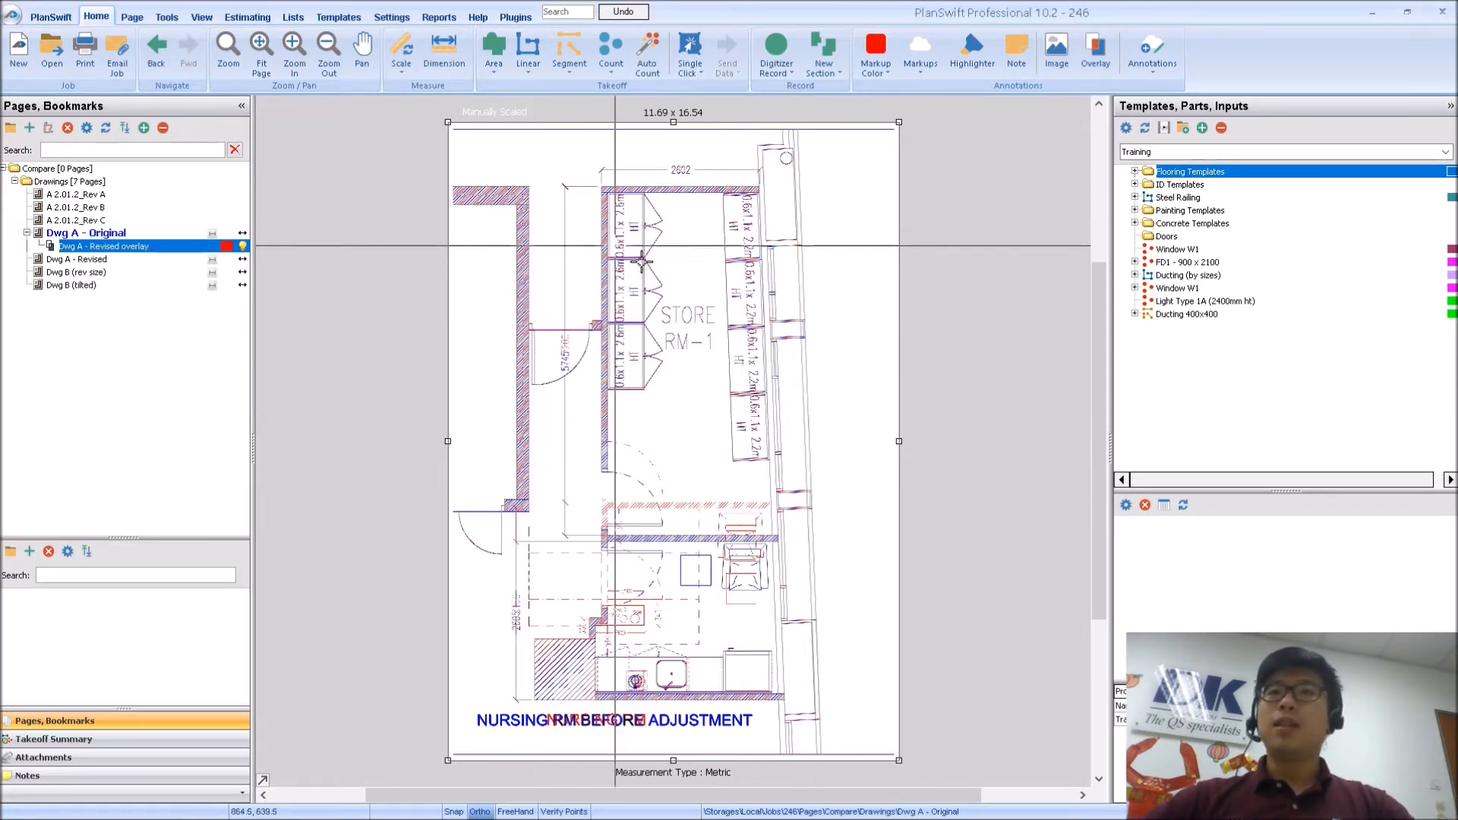
pyautogui.moveTo(567, 247)
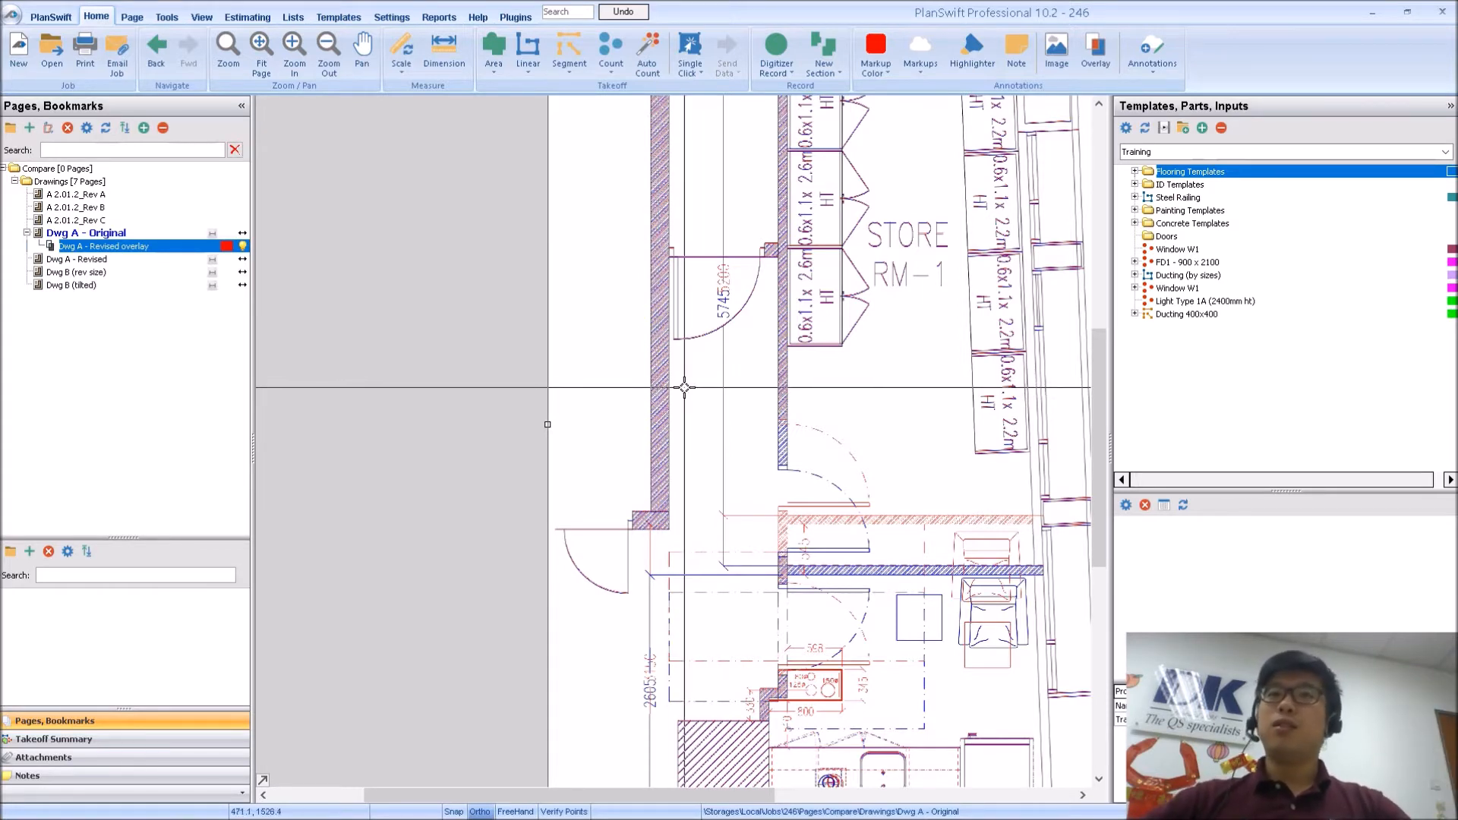
pyautogui.moveTo(775, 470)
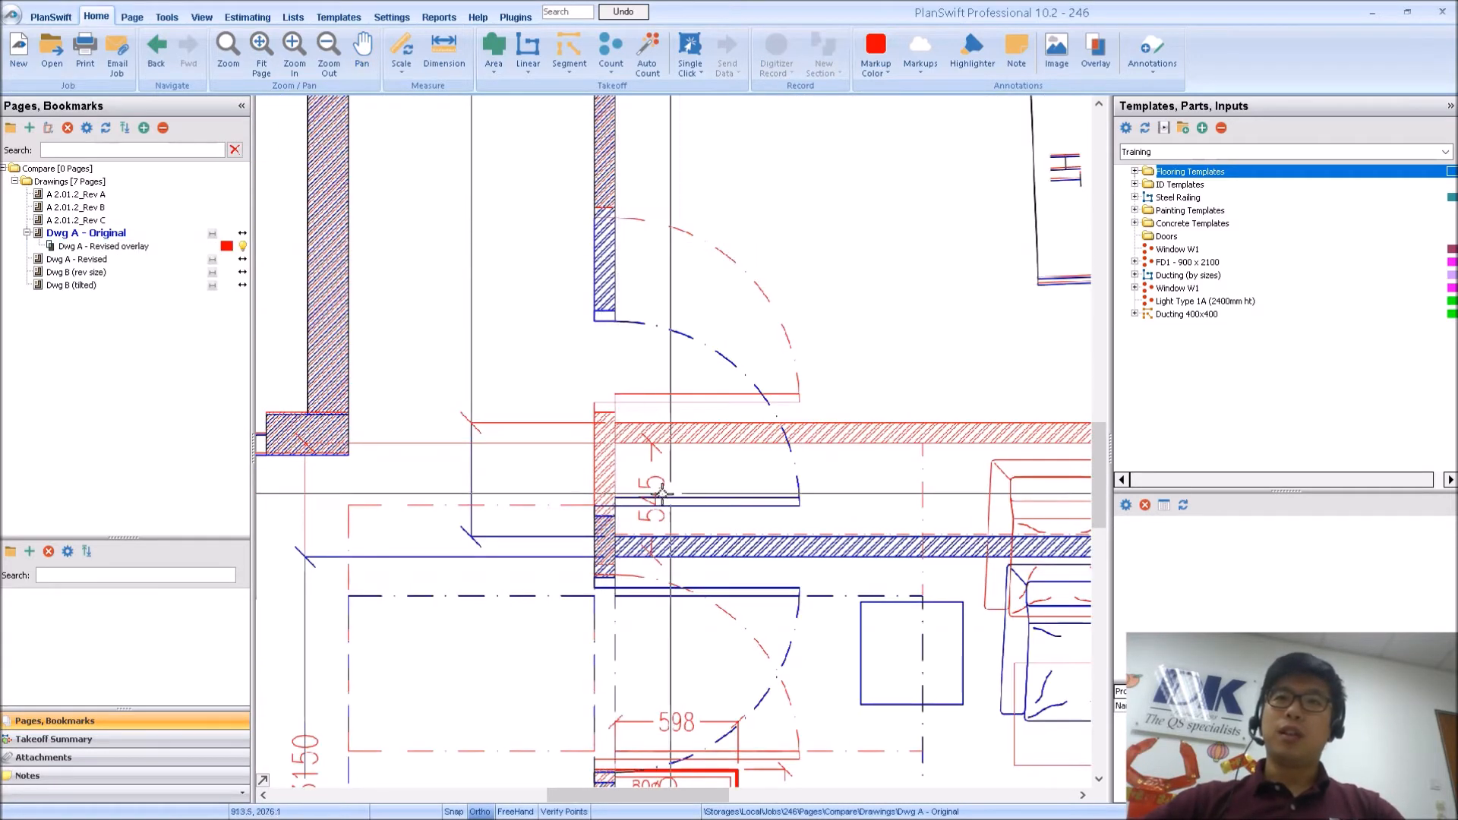
pyautogui.moveTo(636, 456)
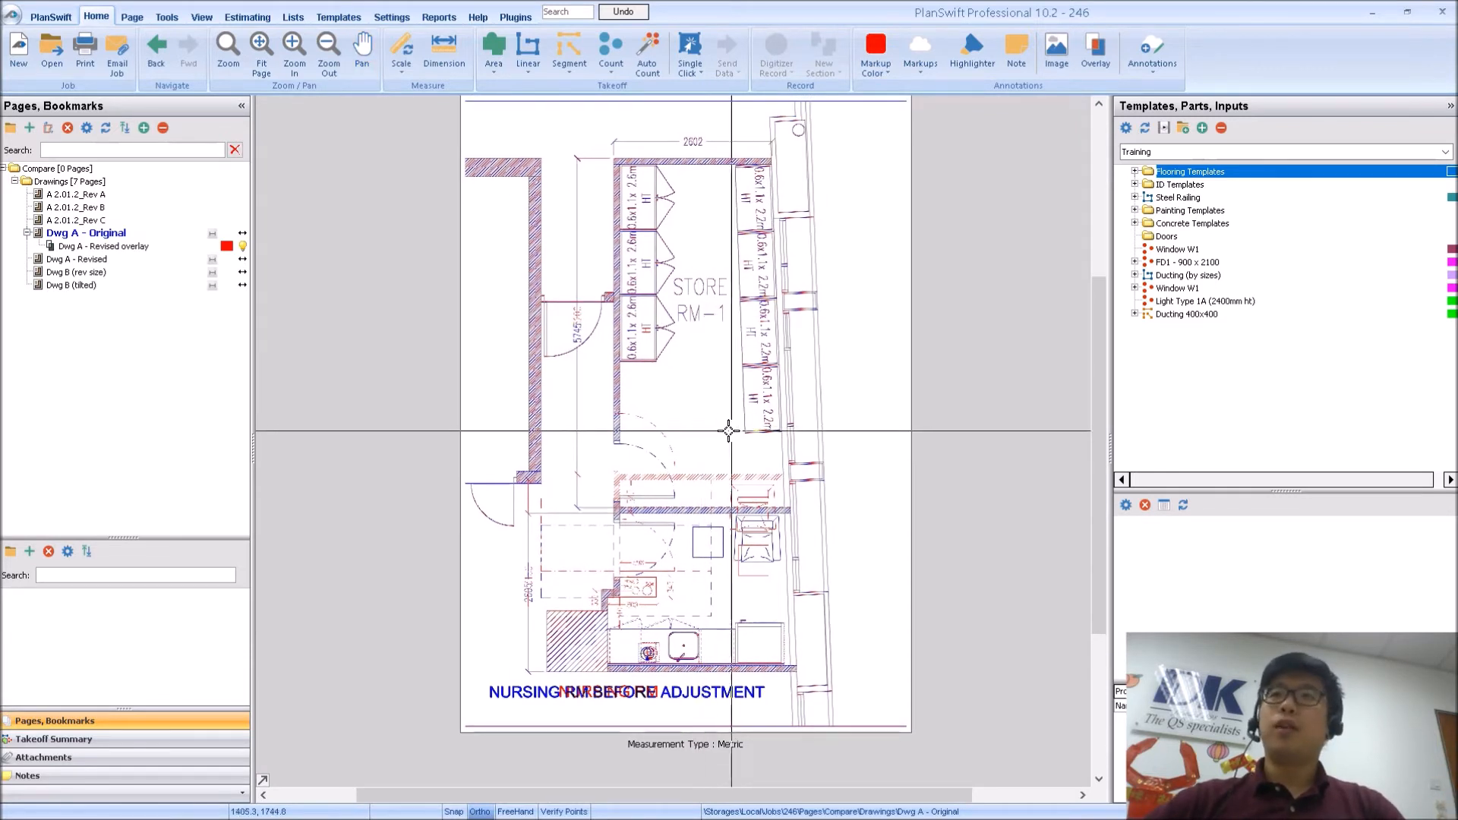
# Dismiss the annotation list and hide the Dwg A - Revised overlay on the original
pyautogui.click(1152, 54)
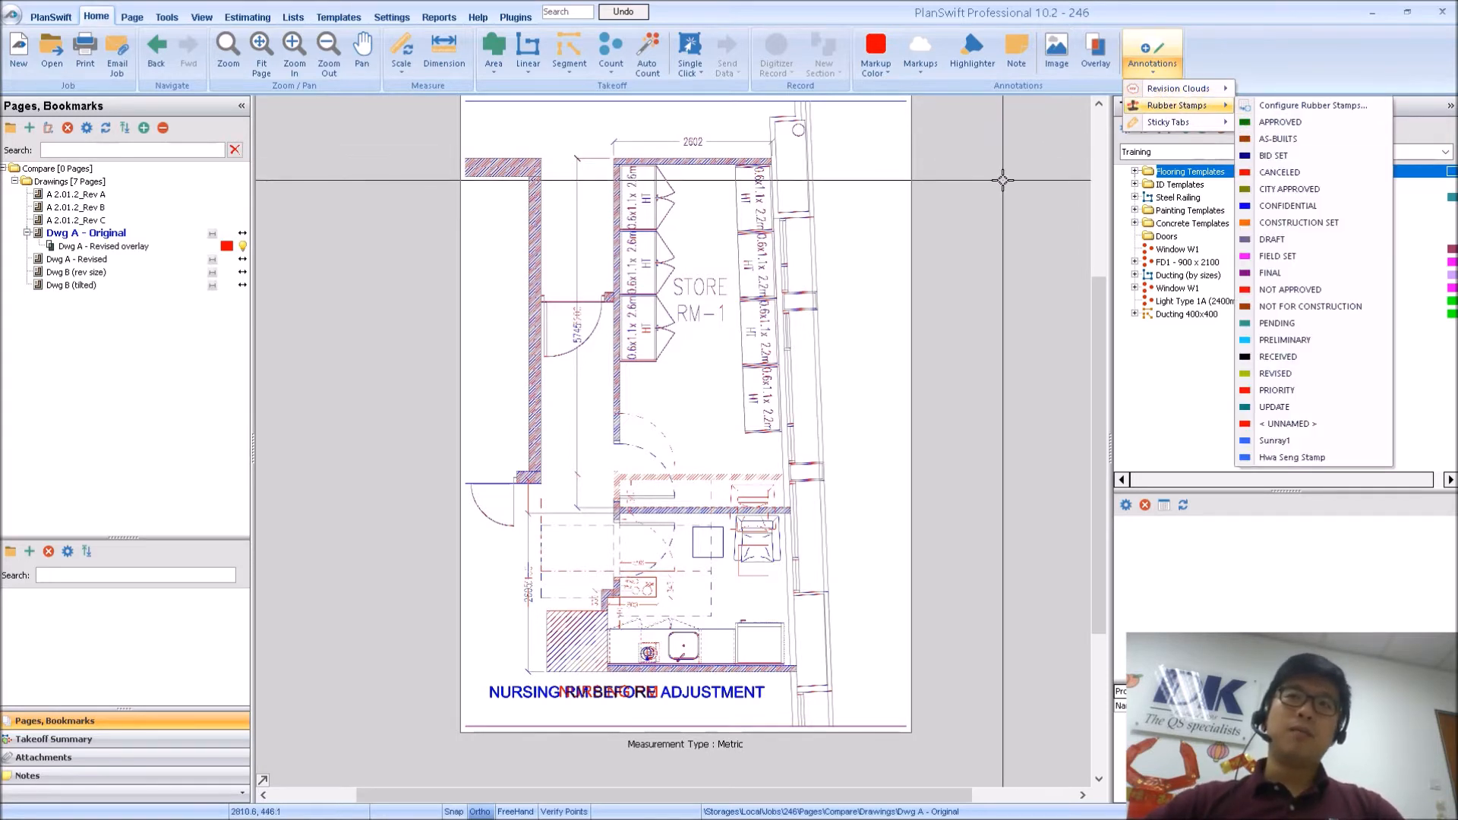
pyautogui.click(84, 48)
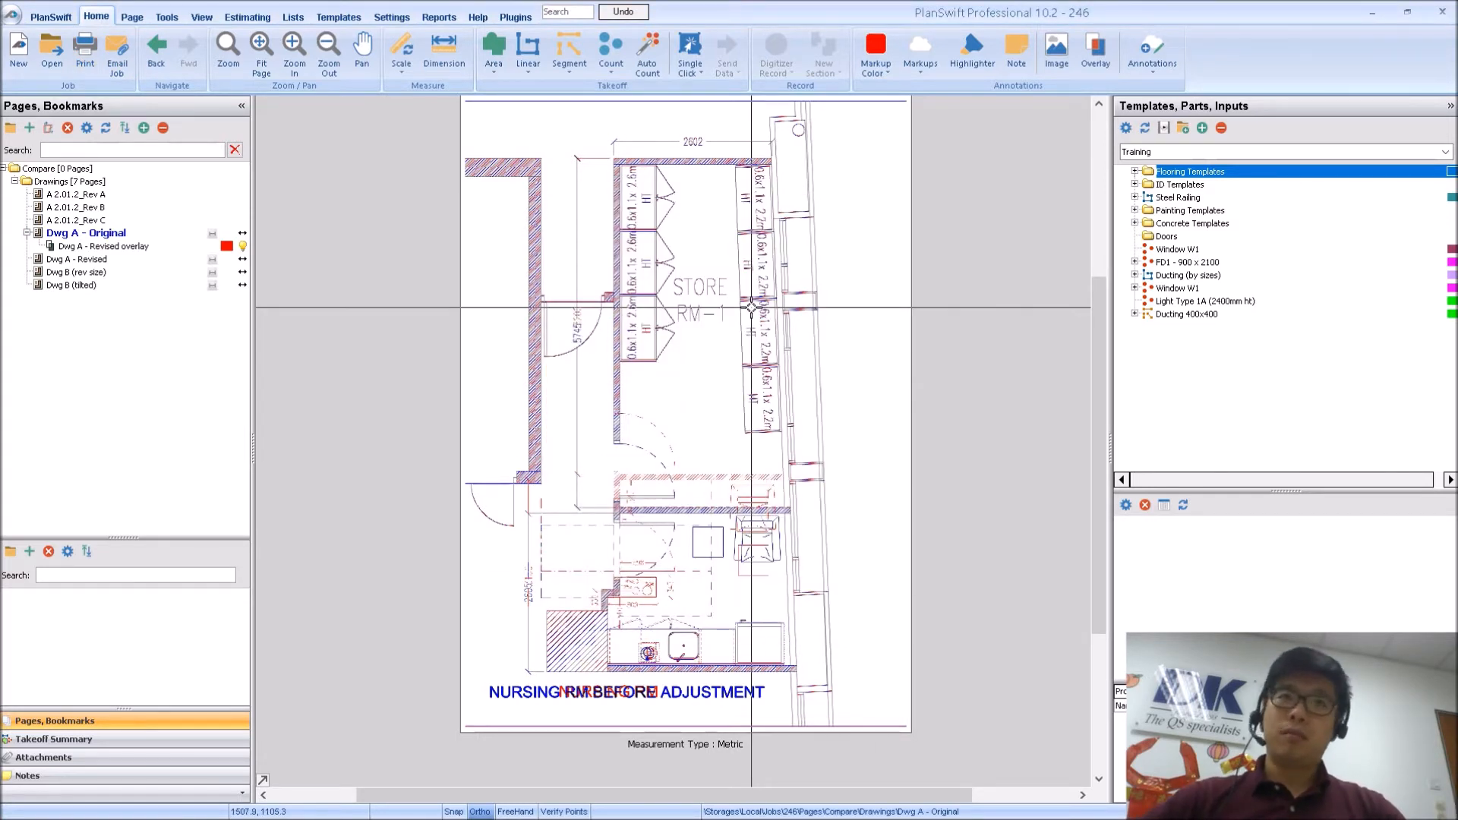
pyautogui.click(100, 246)
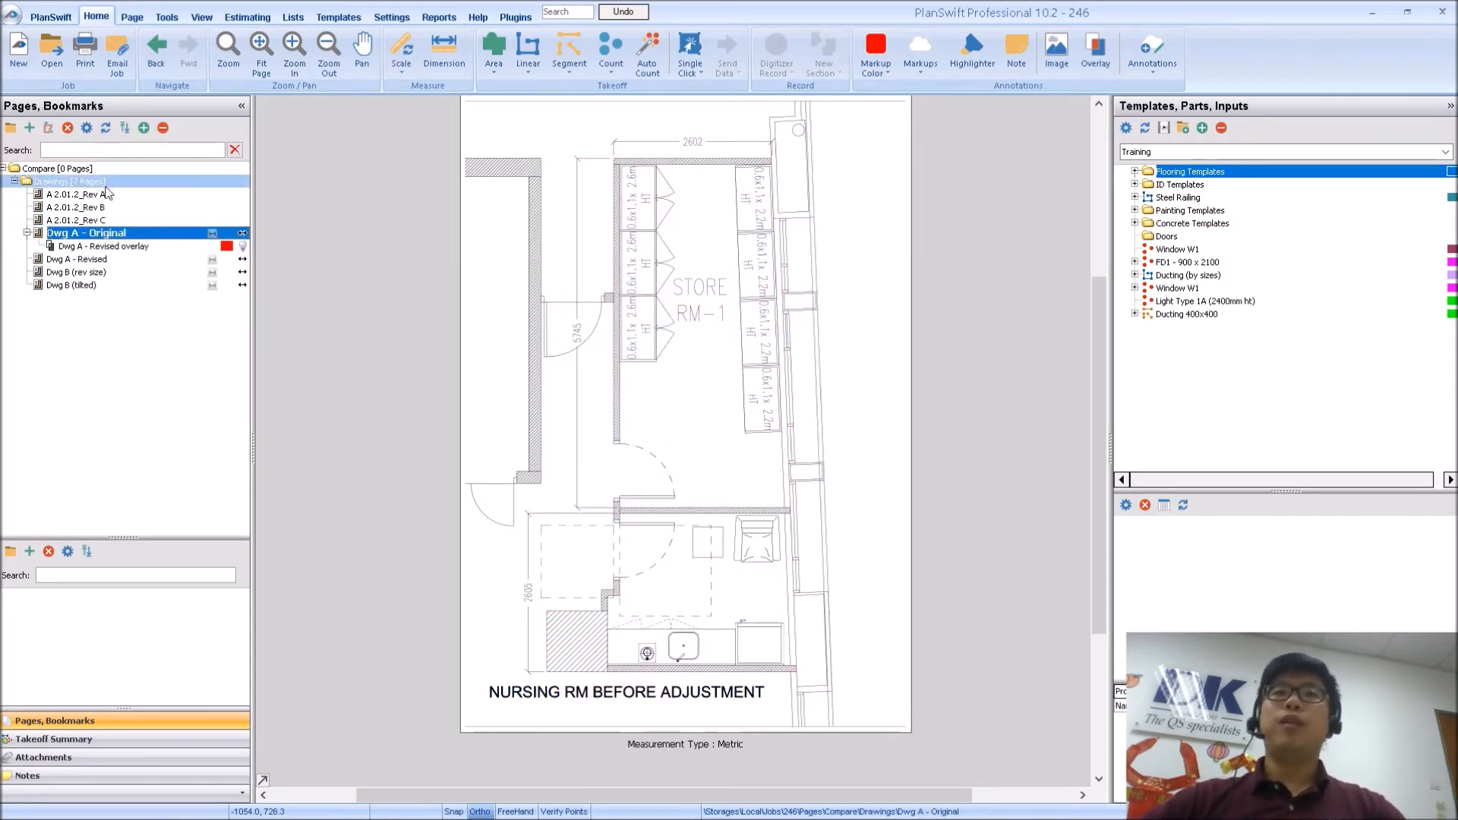
# View the Dwg B (tilted) and Dwg B (rev size) pages, then return to Dwg A - Original
pyautogui.click(71, 286)
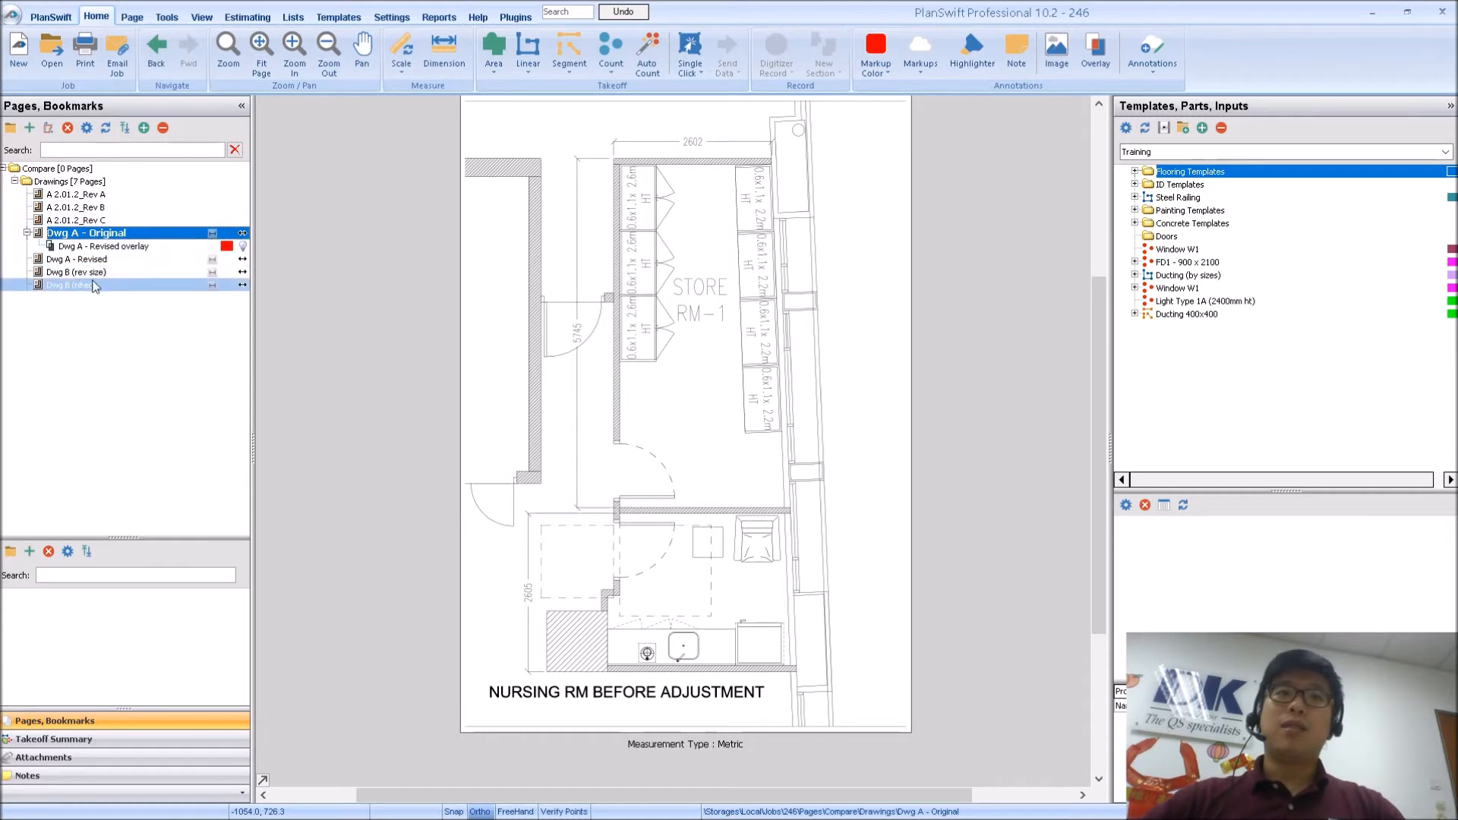
pyautogui.click(88, 272)
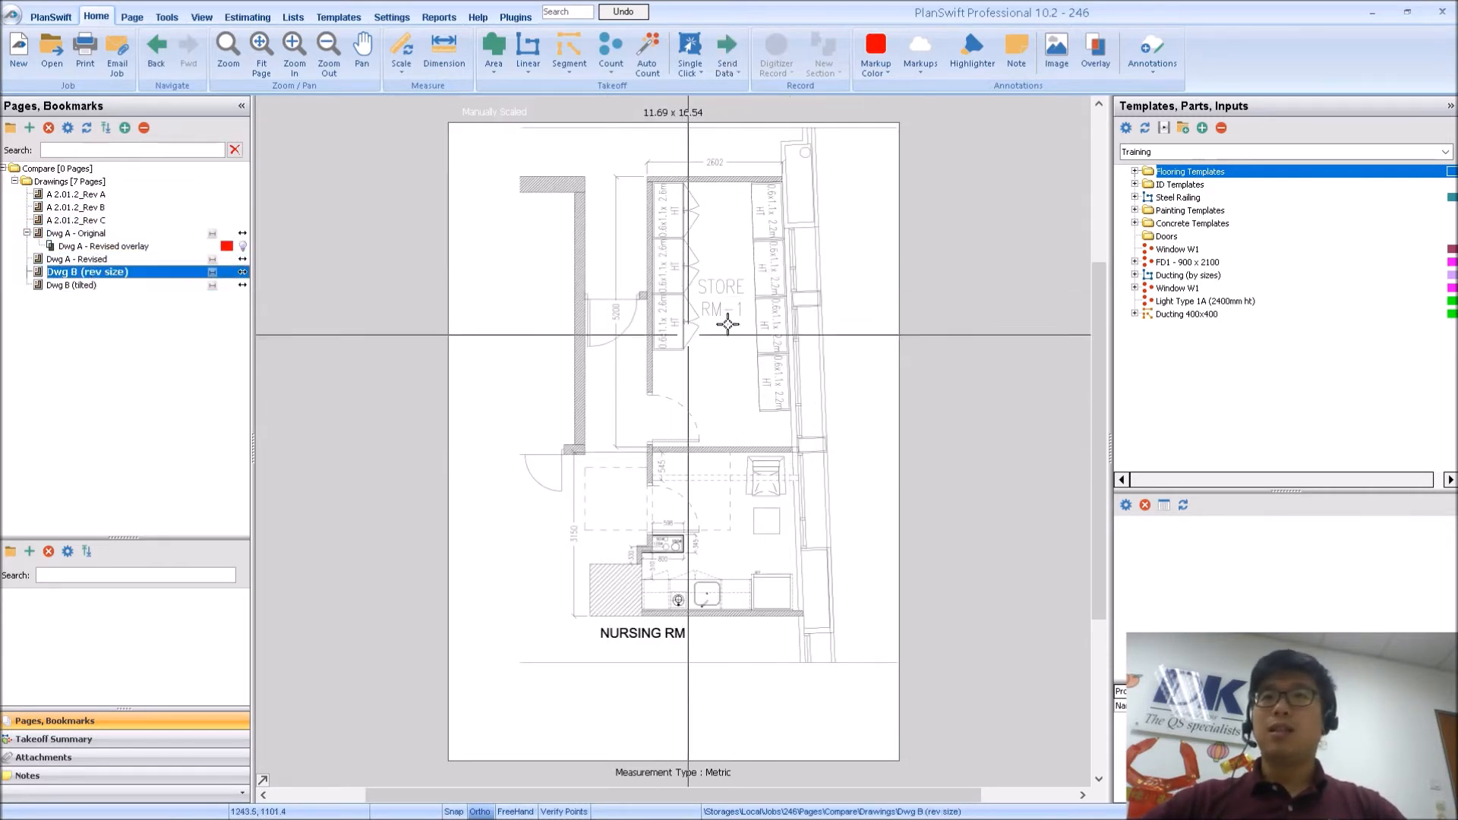
pyautogui.click(86, 232)
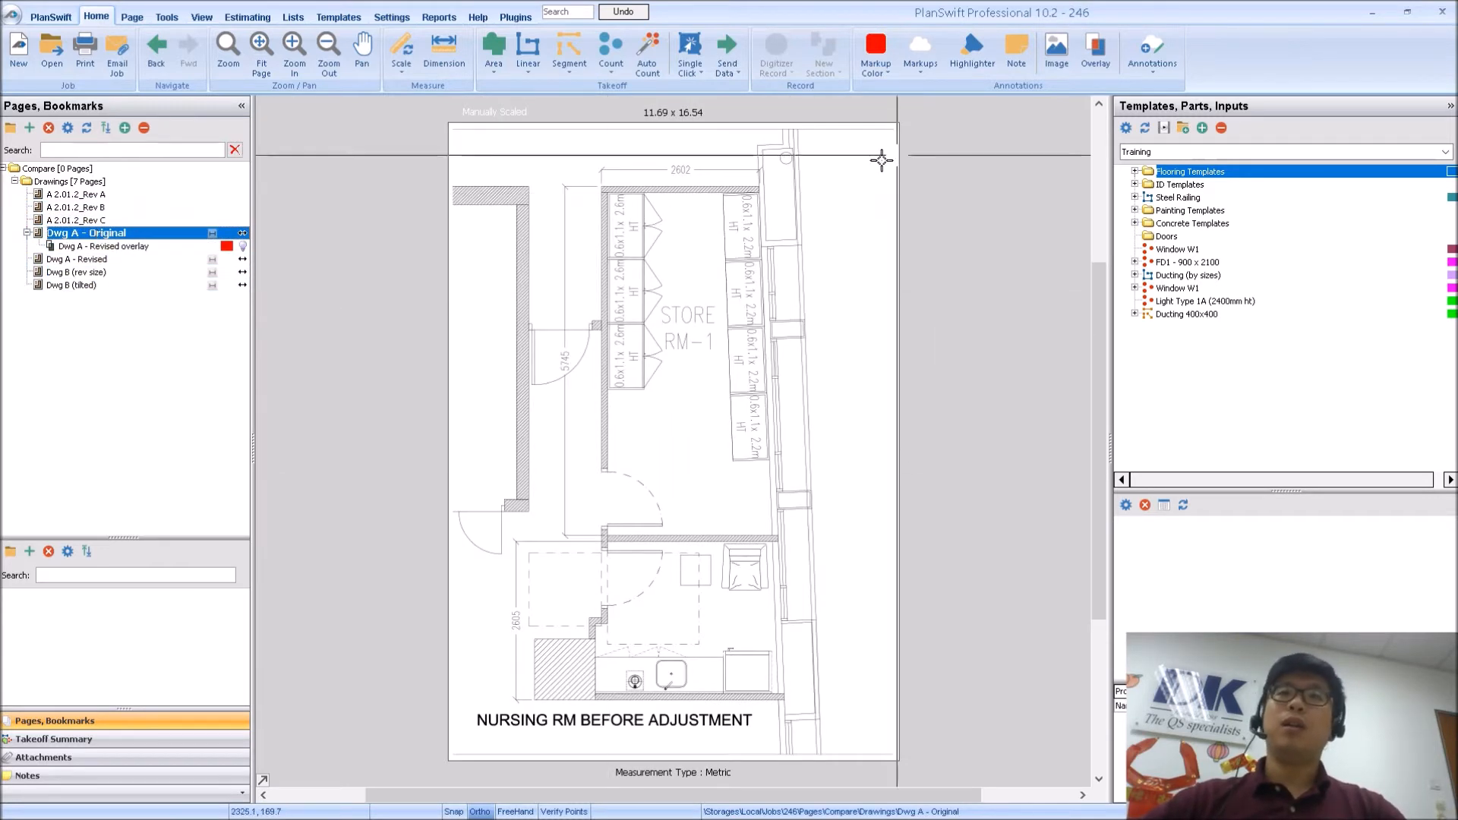
# Create a Comparative Overlay from the Compare folder using Dwg B (rev size) as overlay page
pyautogui.click(1095, 52)
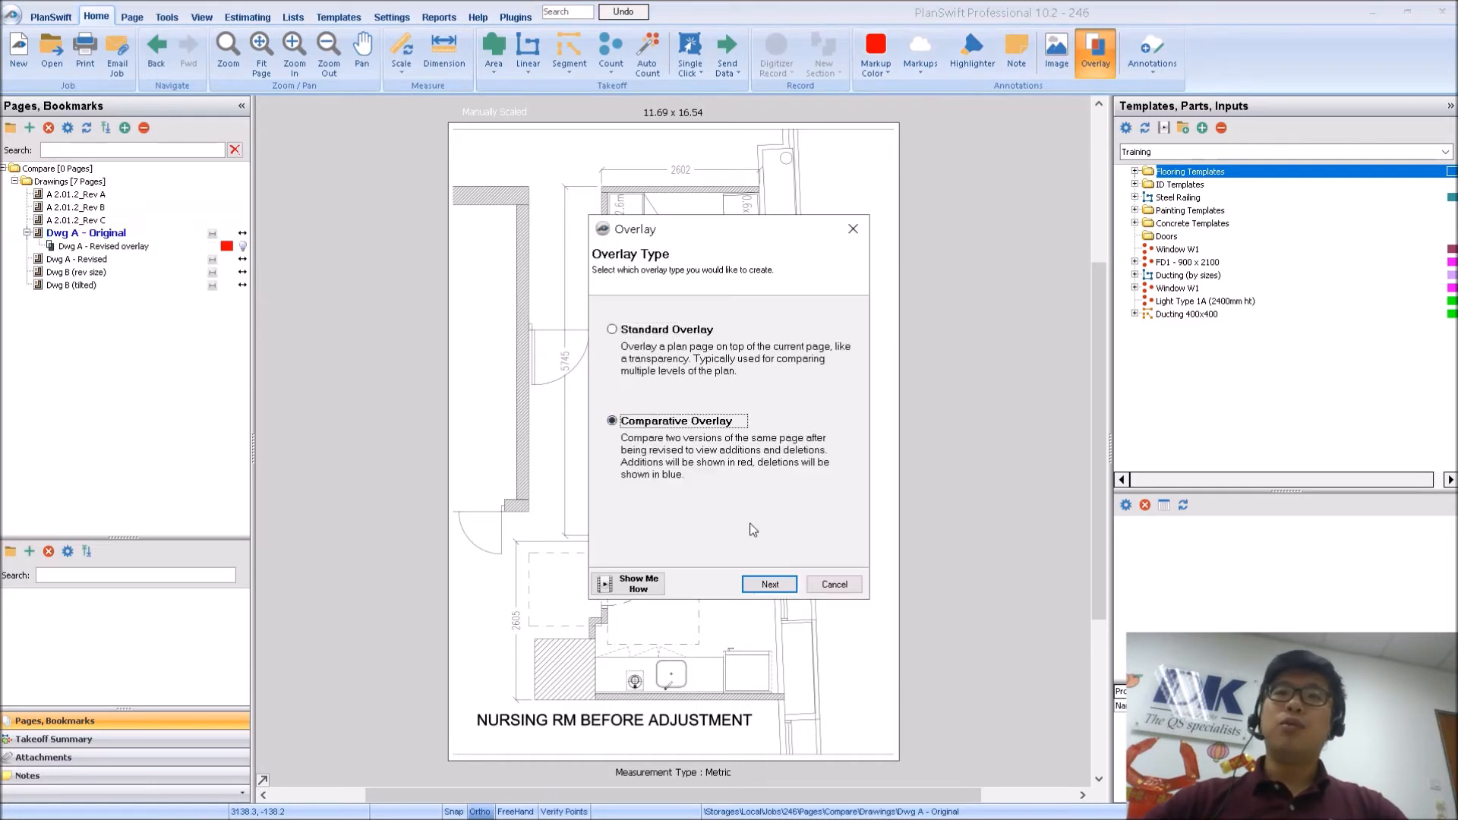
pyautogui.click(769, 583)
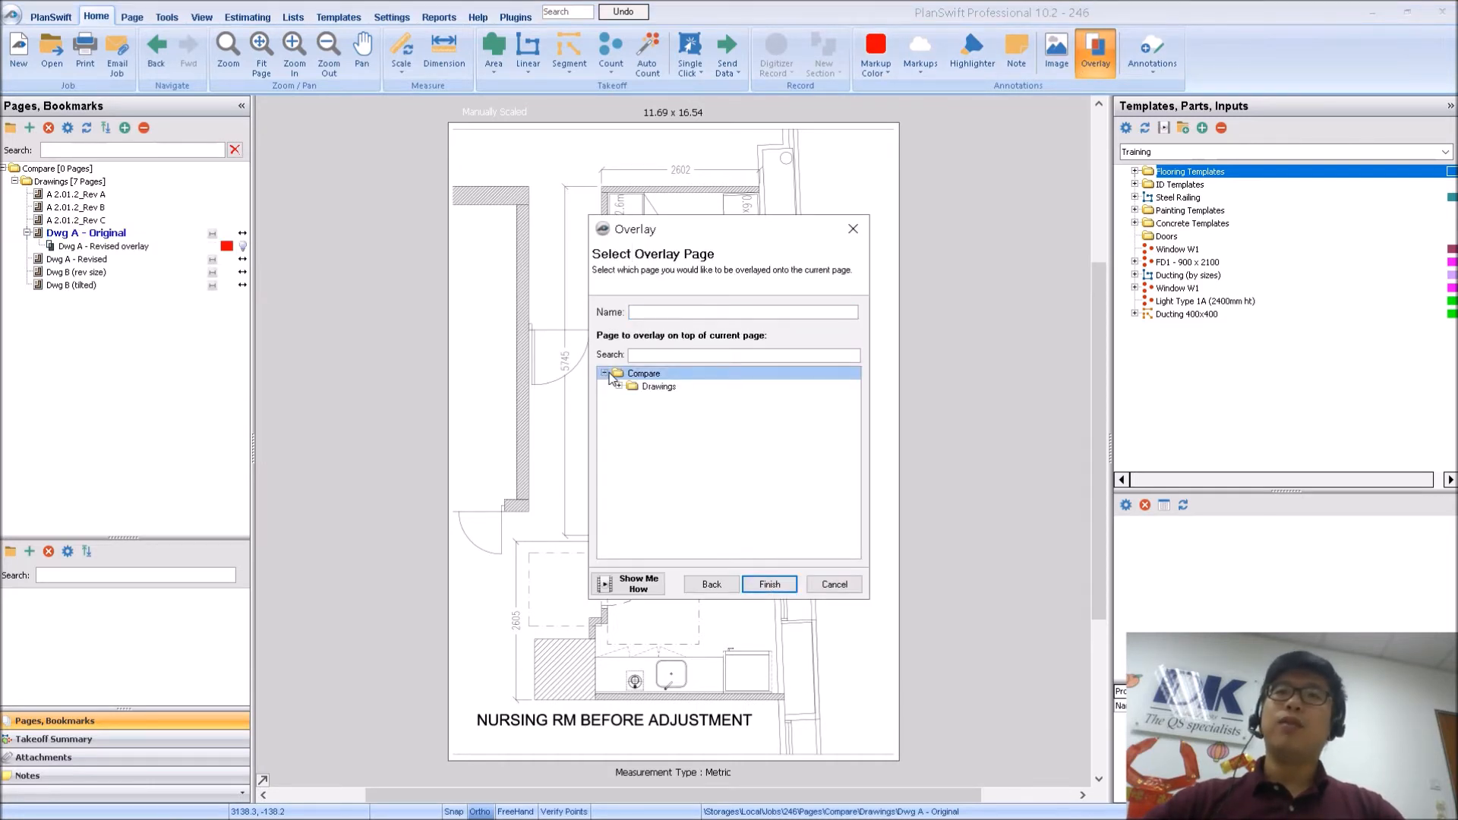
pyautogui.click(687, 465)
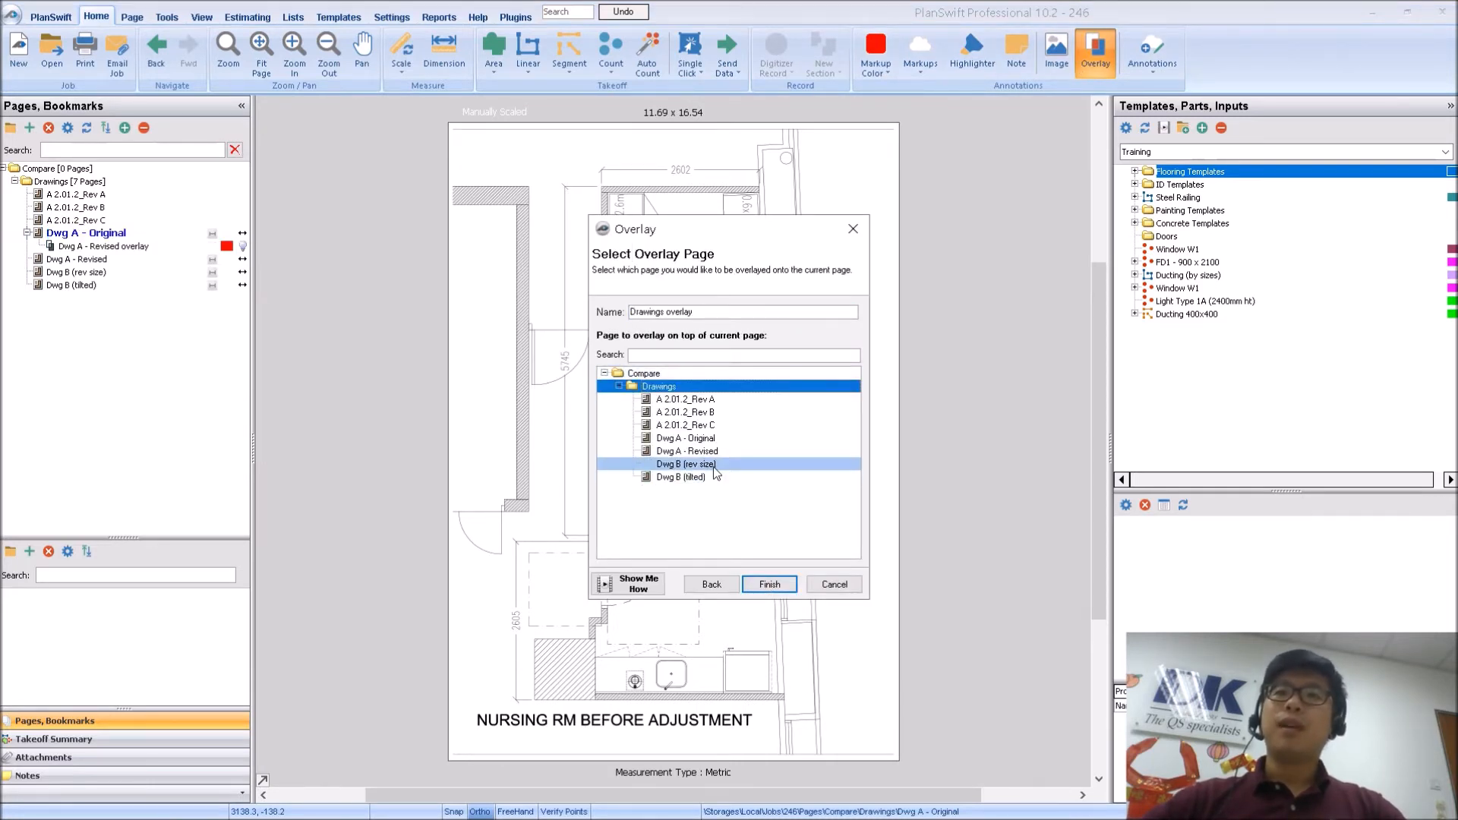
pyautogui.click(767, 583)
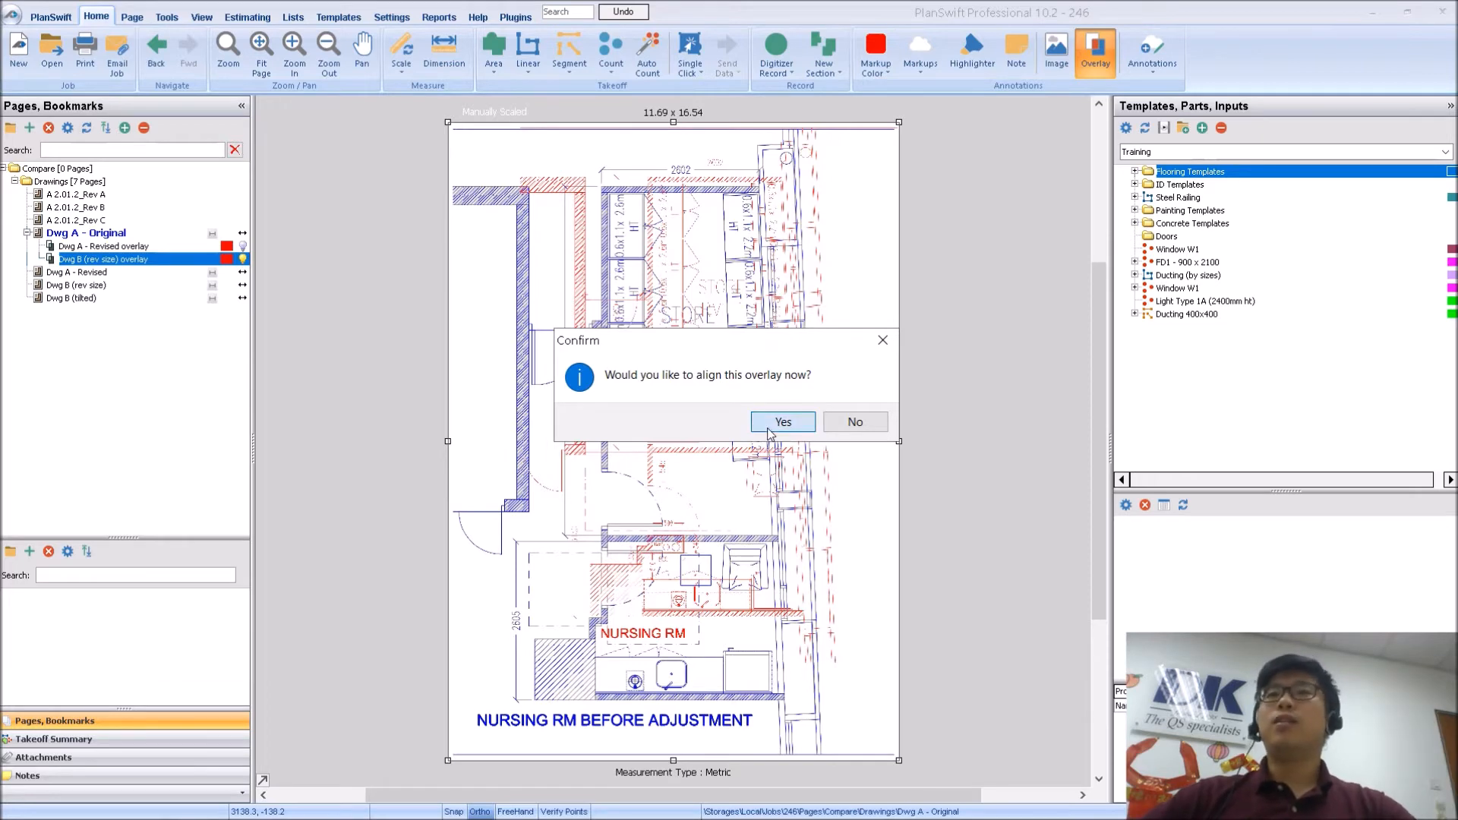
# Align the overlay now, marking matching wall-corner points on the original and the overlay
pyautogui.click(781, 421)
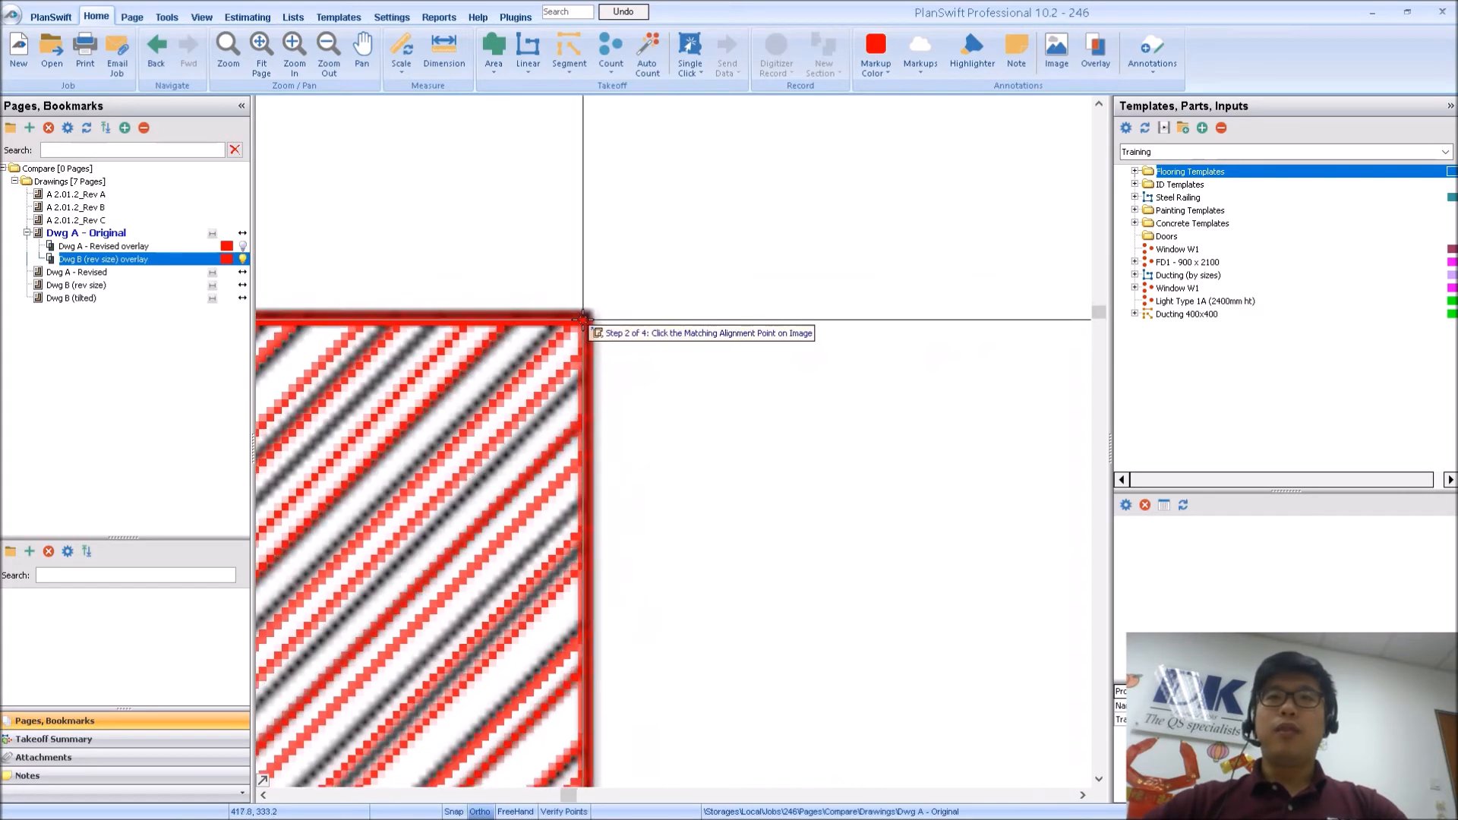
pyautogui.click(583, 321)
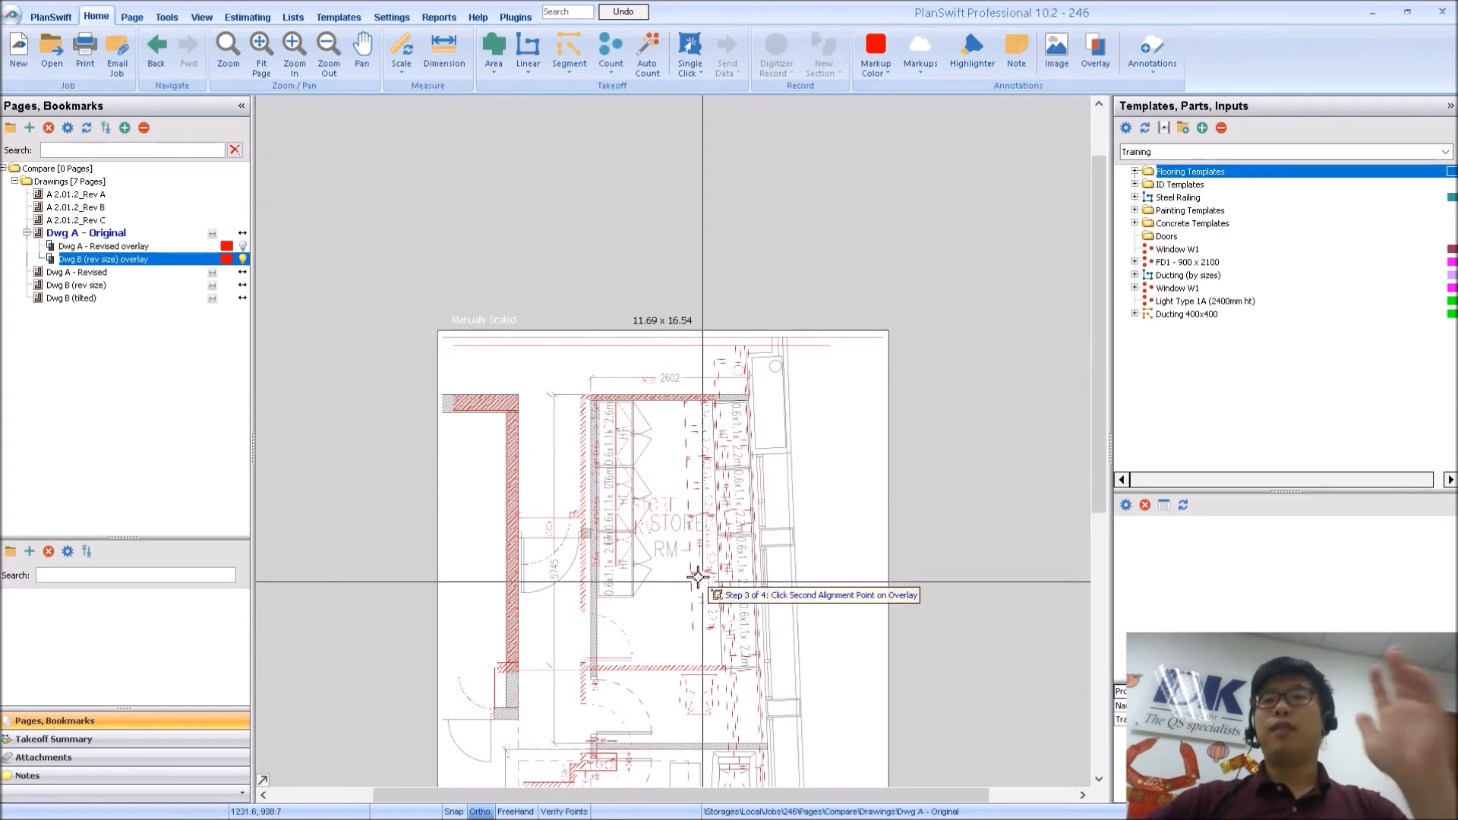
pyautogui.moveTo(698, 604)
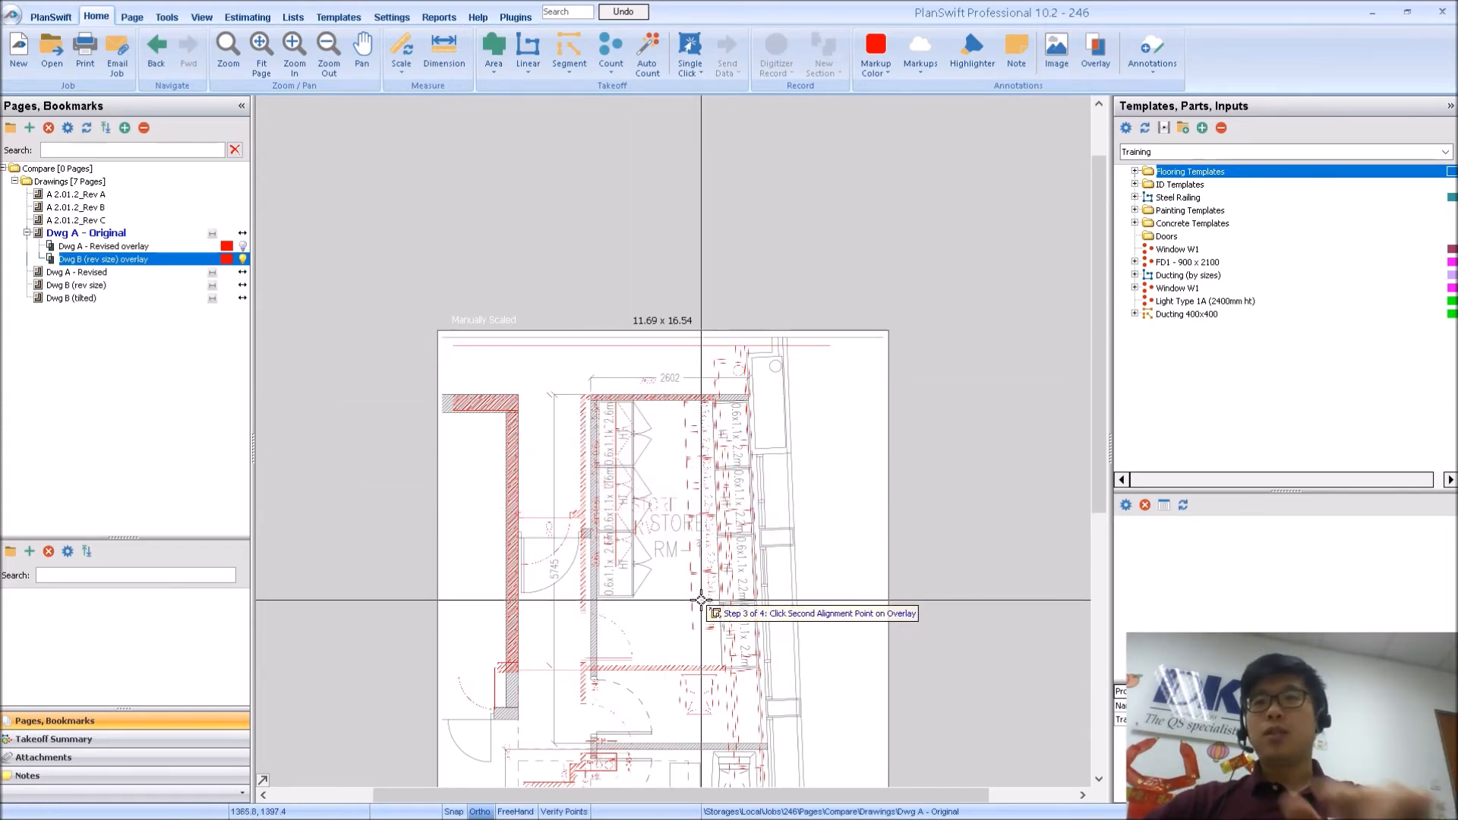
pyautogui.moveTo(698, 600)
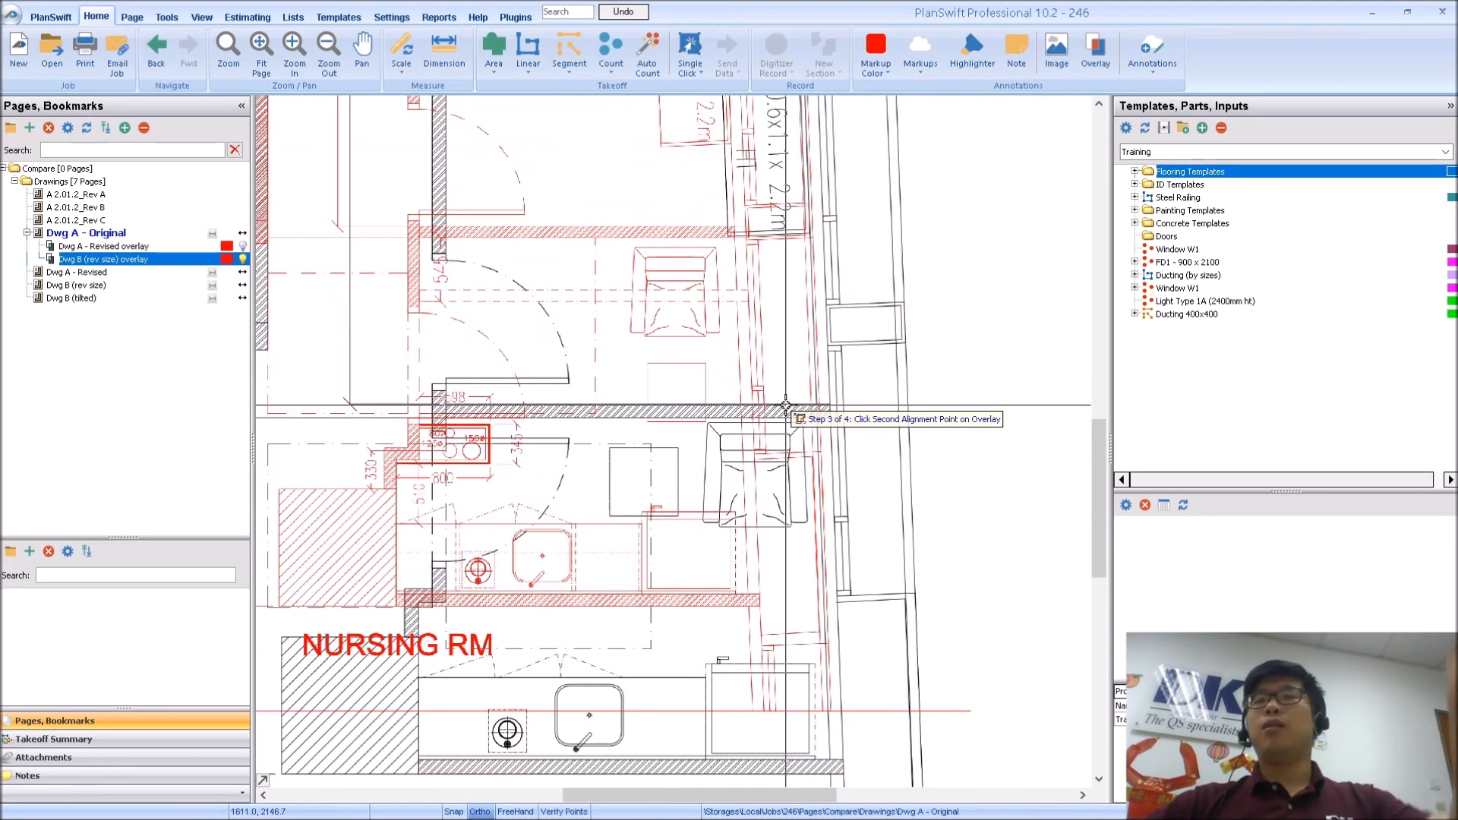
pyautogui.moveTo(772, 413)
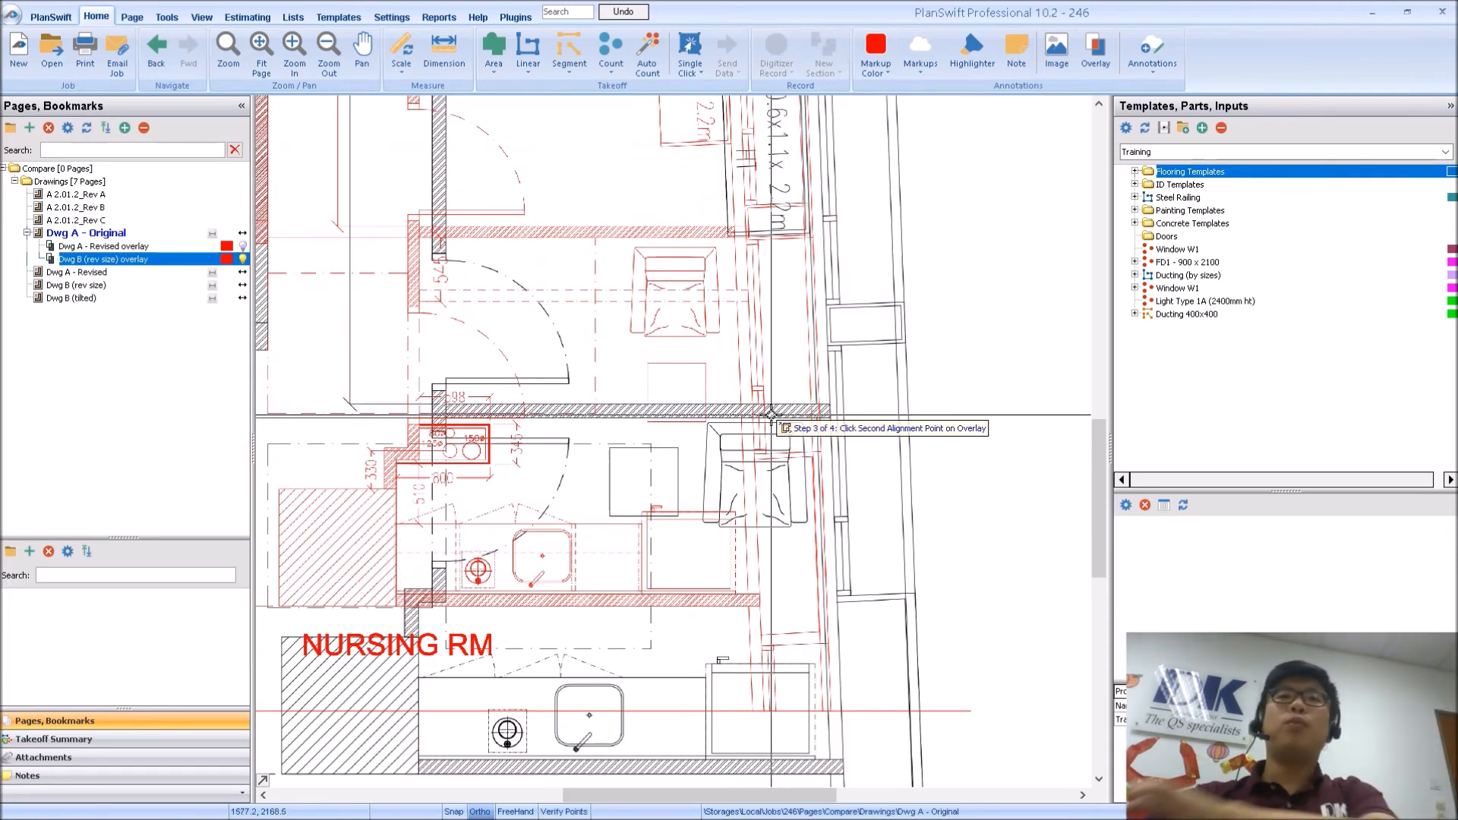
pyautogui.scroll(-3)
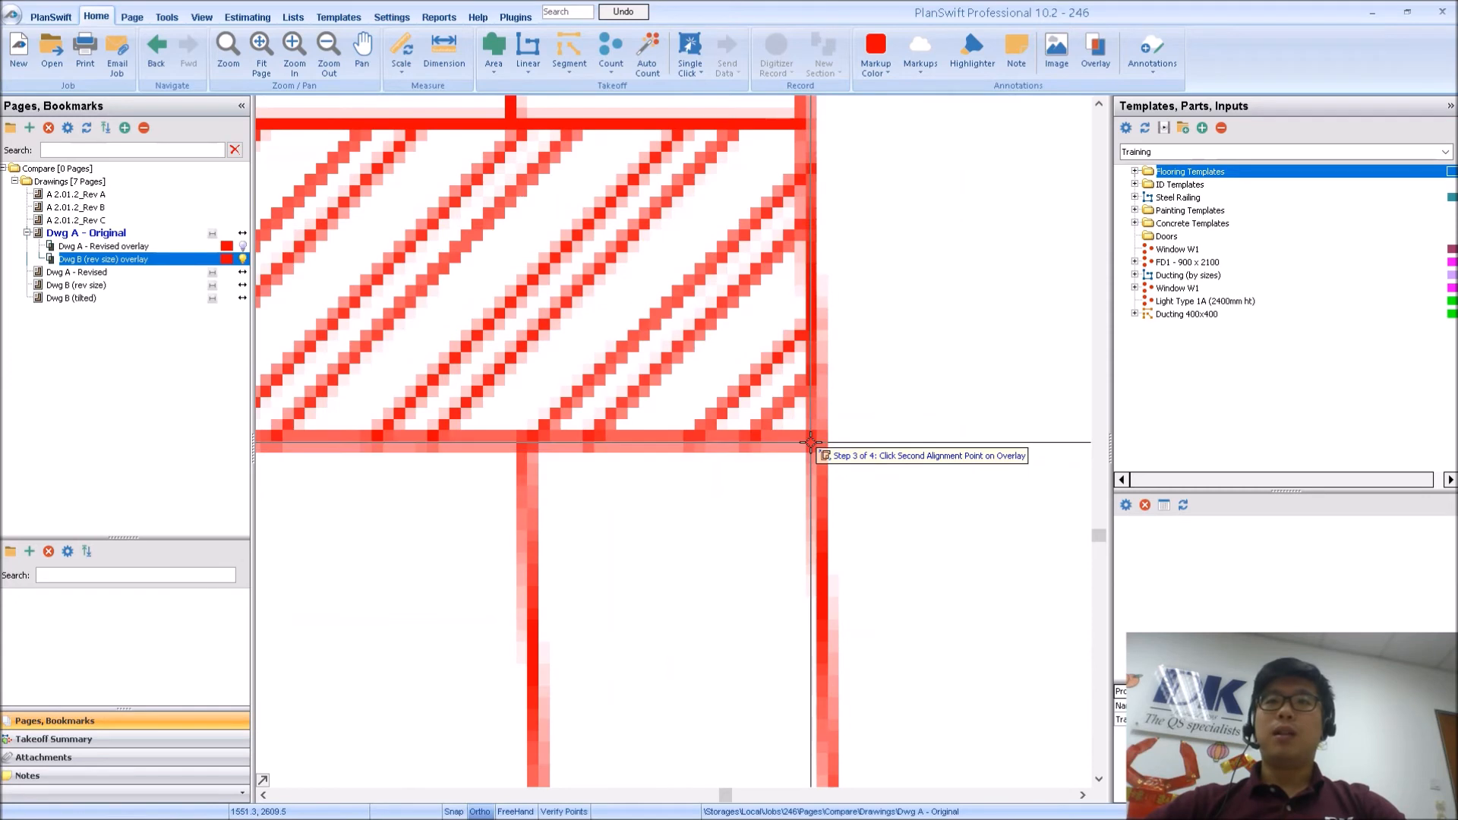
pyautogui.click(809, 442)
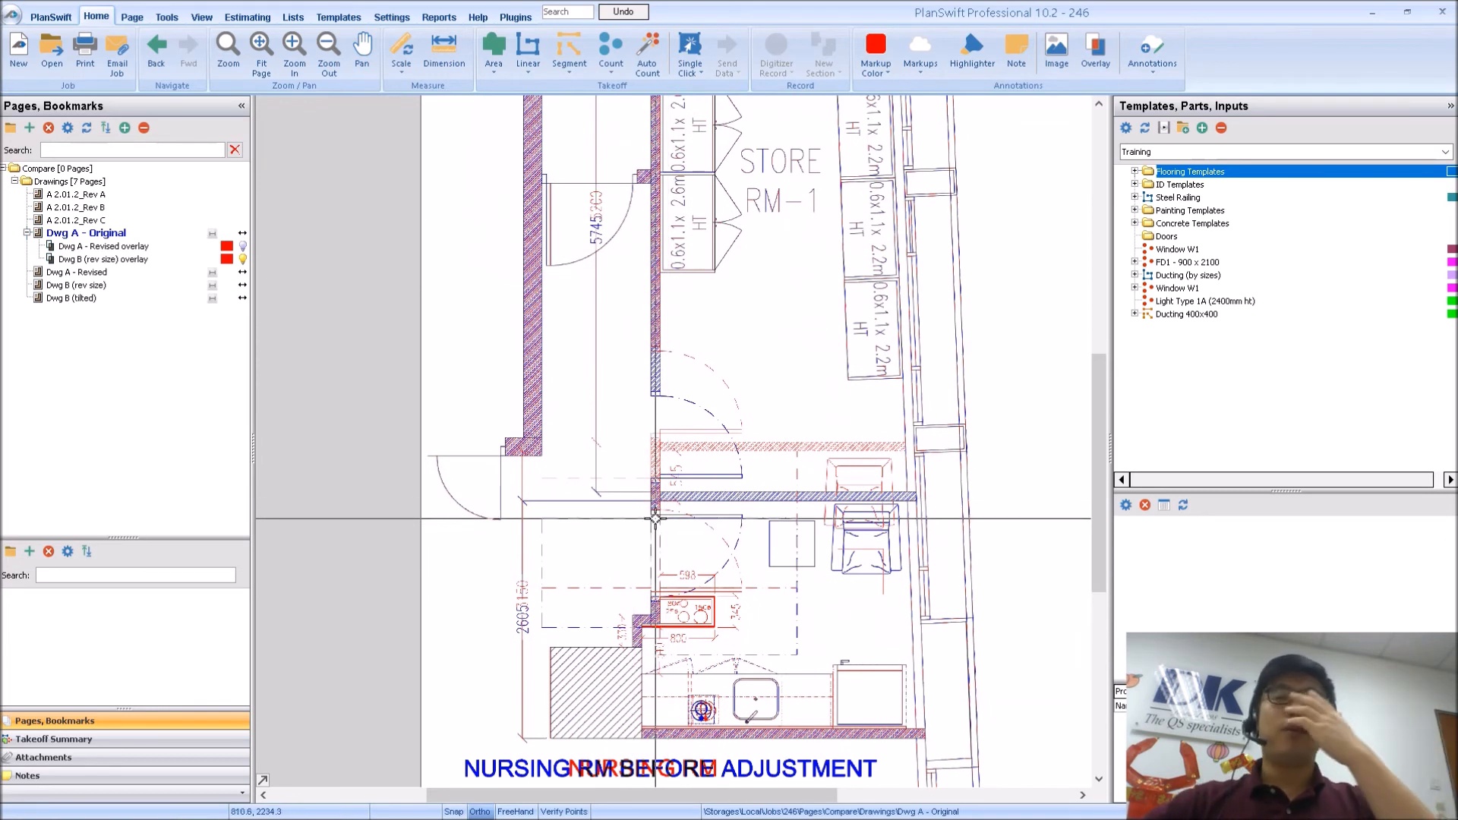
pyautogui.moveTo(647, 516)
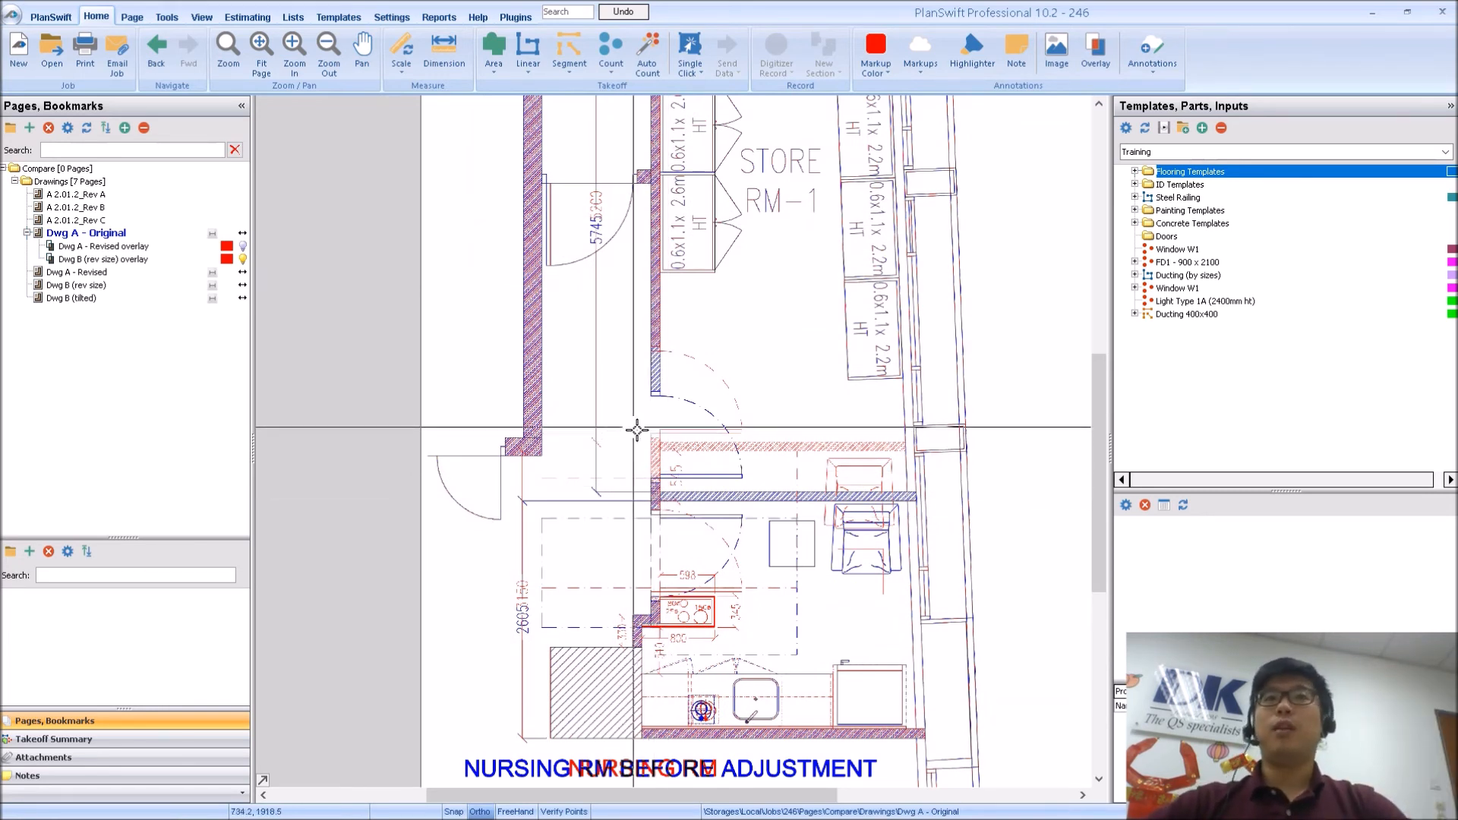
# Hide the Dwg B overlay, show the Dwg B (tilted) page and switch to the Page rotation tools
pyautogui.click(101, 259)
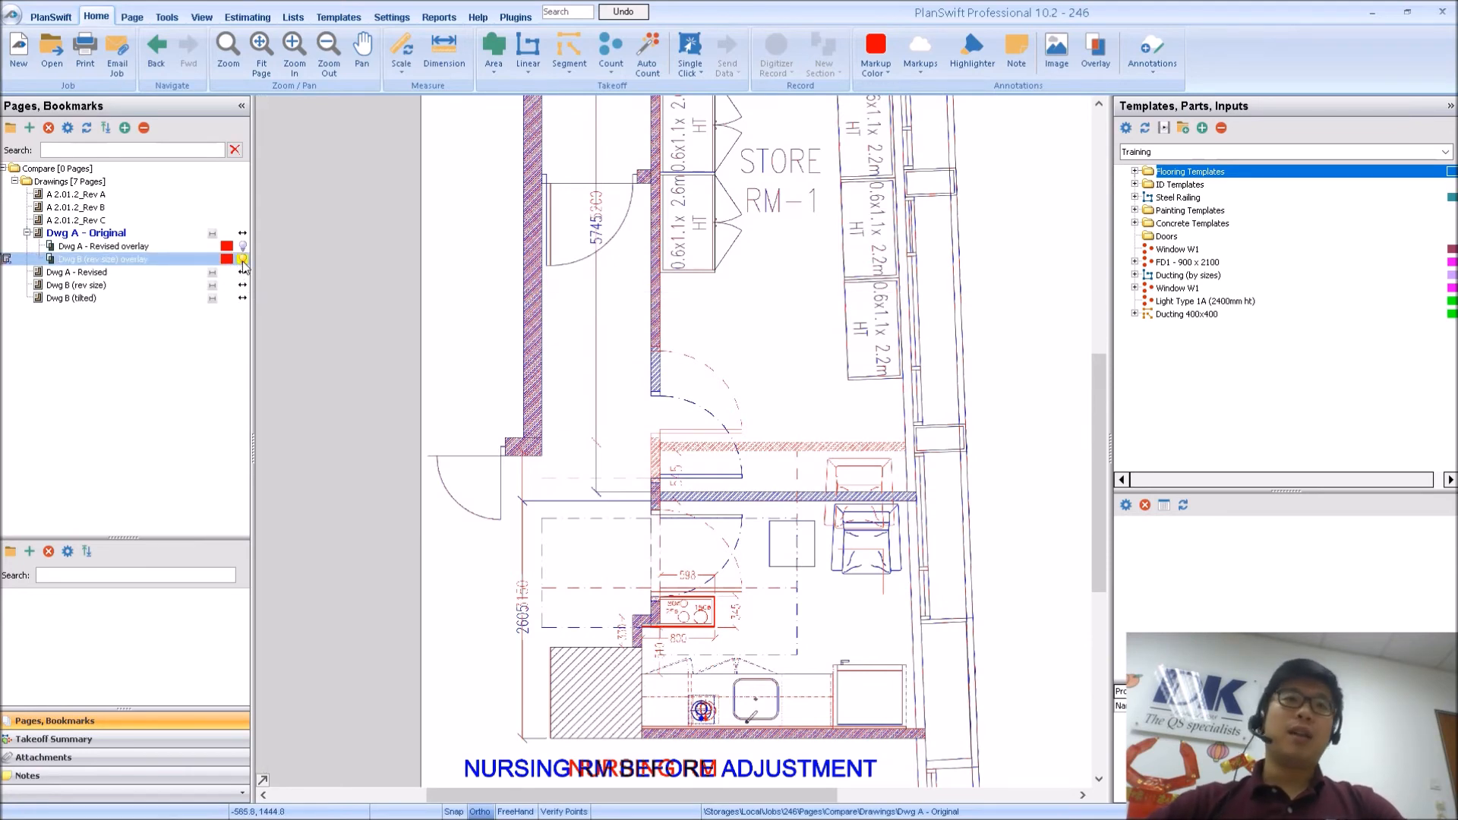
pyautogui.click(82, 298)
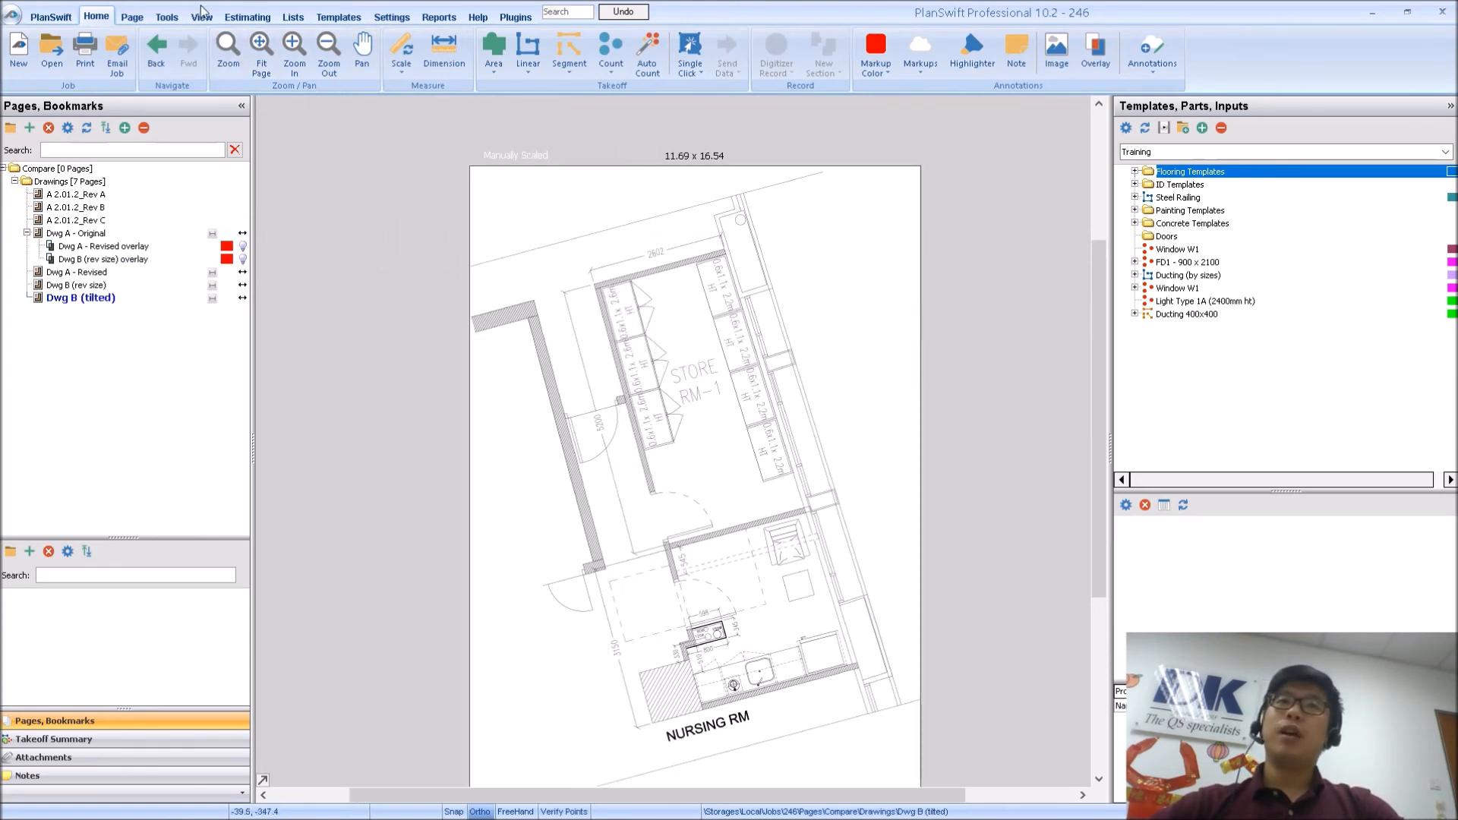
pyautogui.click(201, 16)
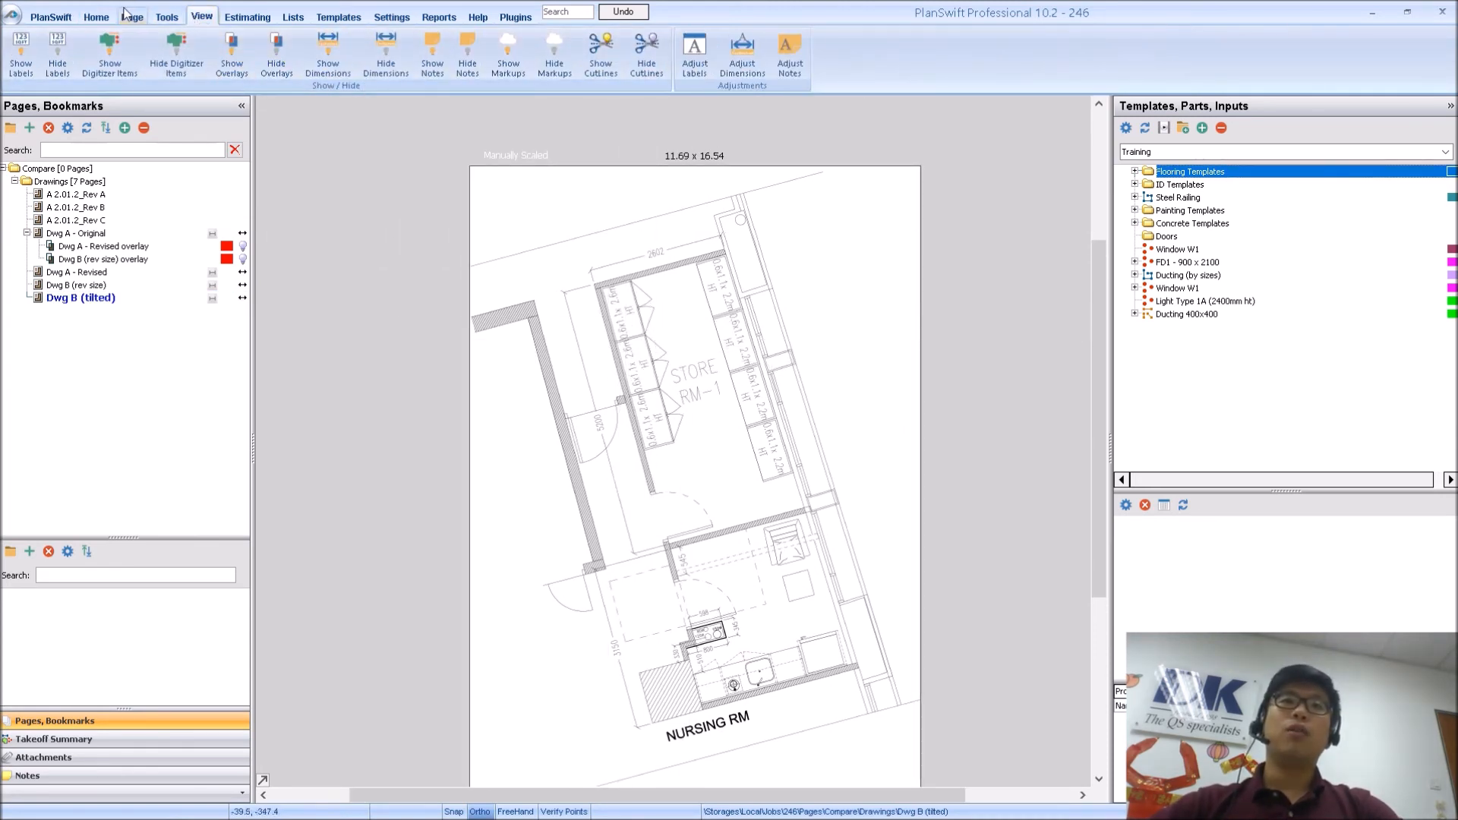
pyautogui.click(130, 15)
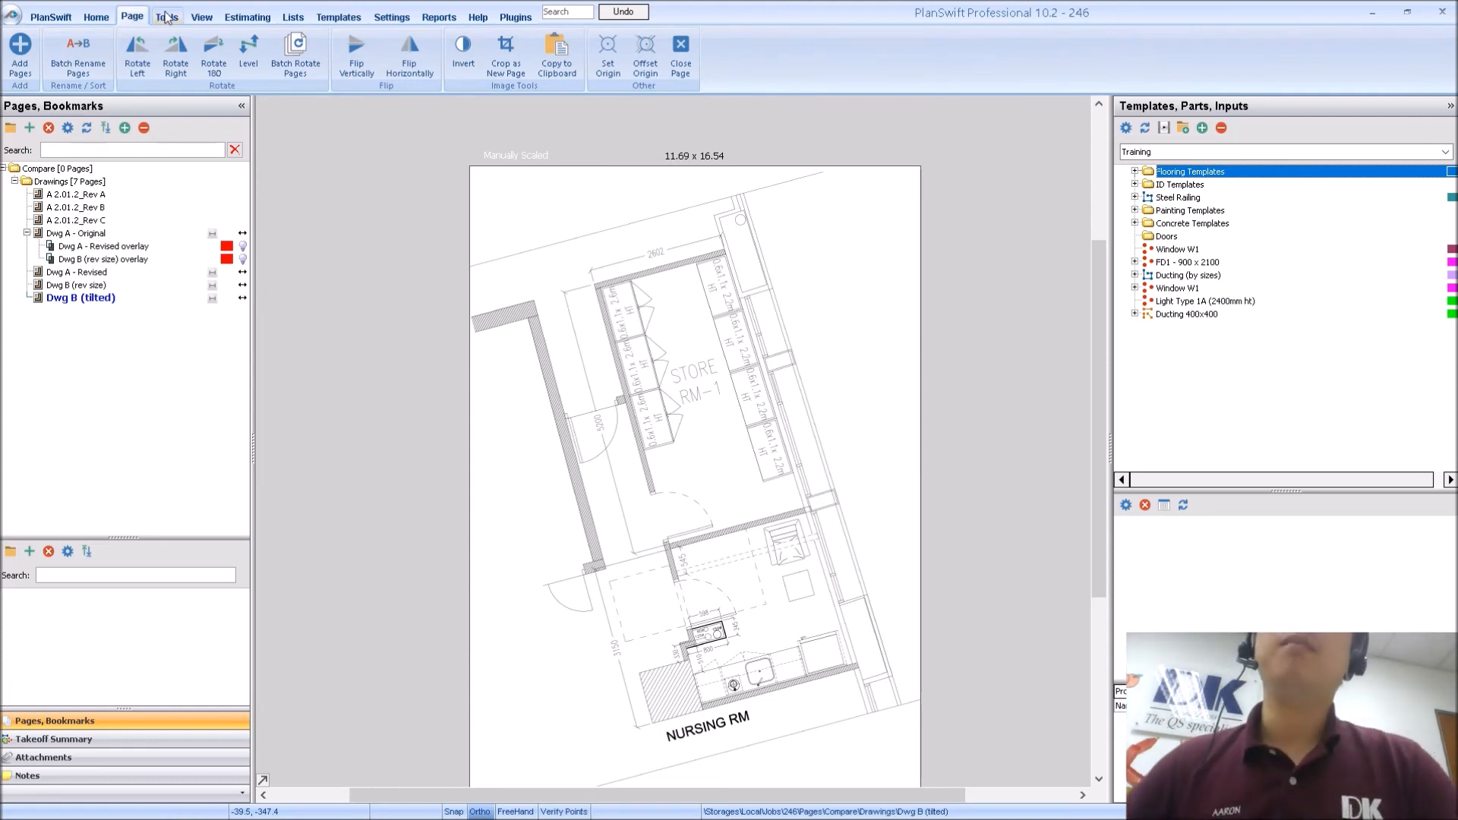
pyautogui.click(248, 49)
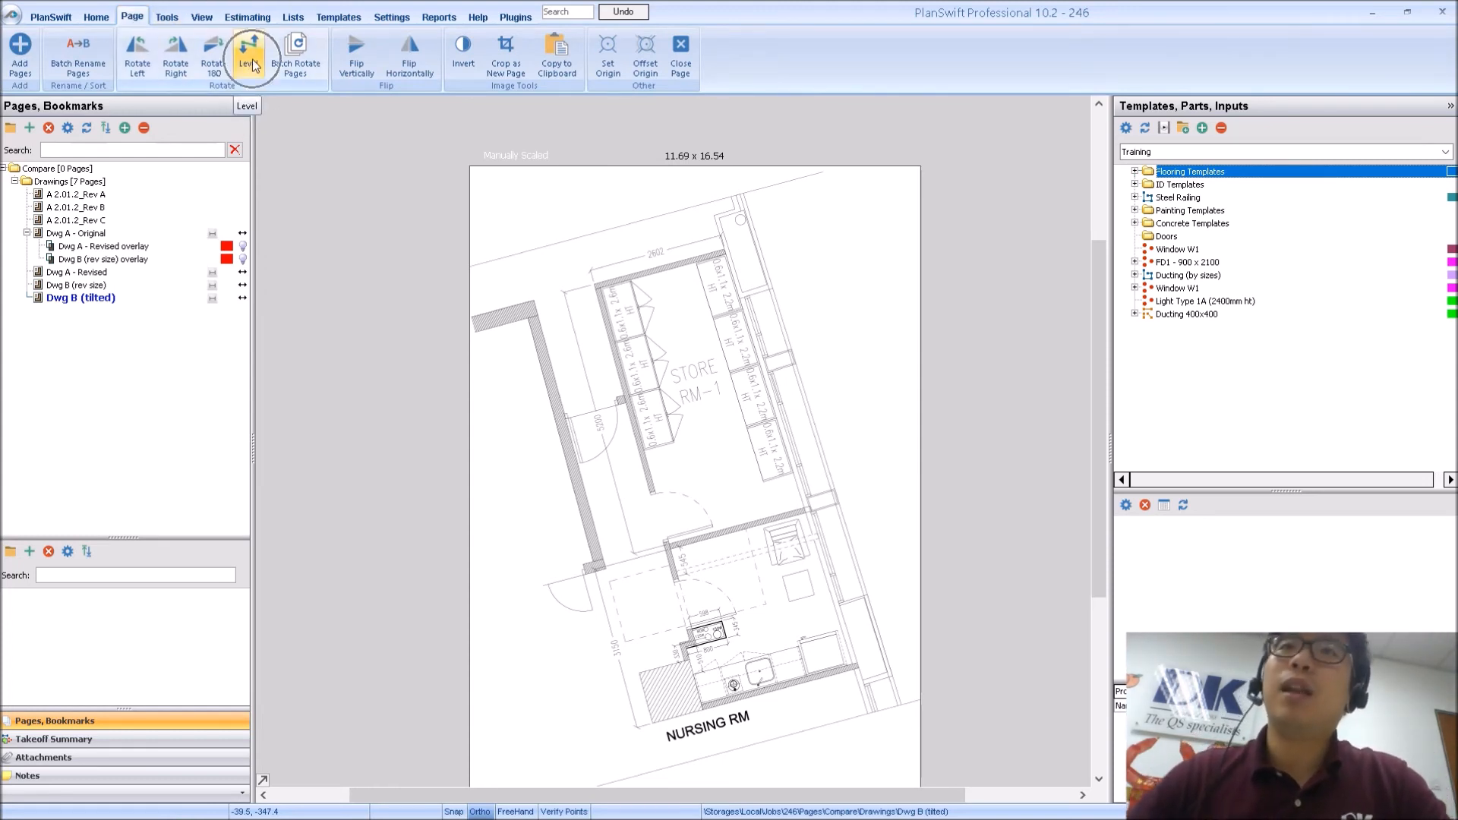
# Level the tilted Dwg B plan with two points along a wall that should be horizontal
pyautogui.click(248, 48)
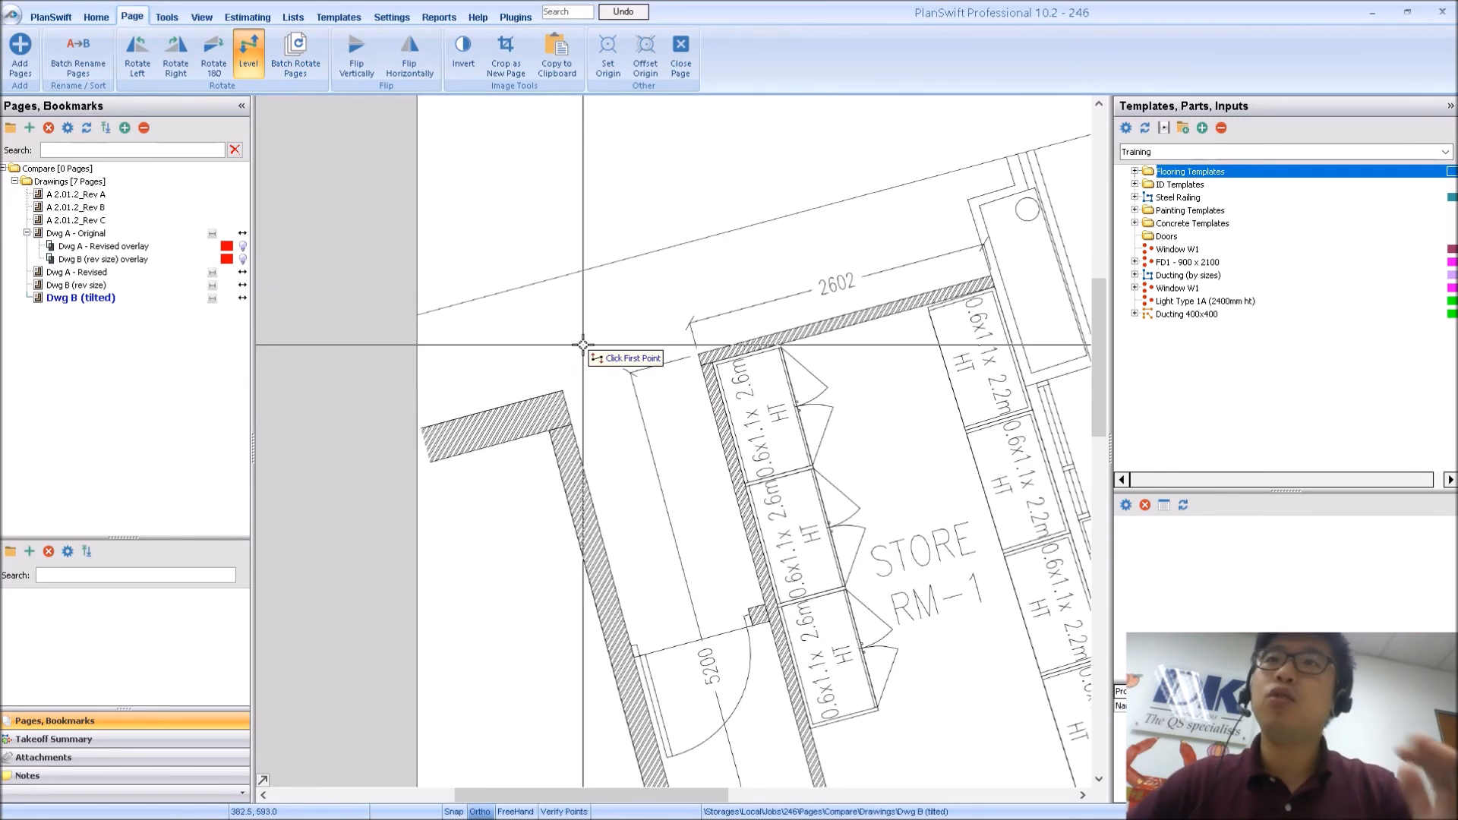
pyautogui.moveTo(548, 370)
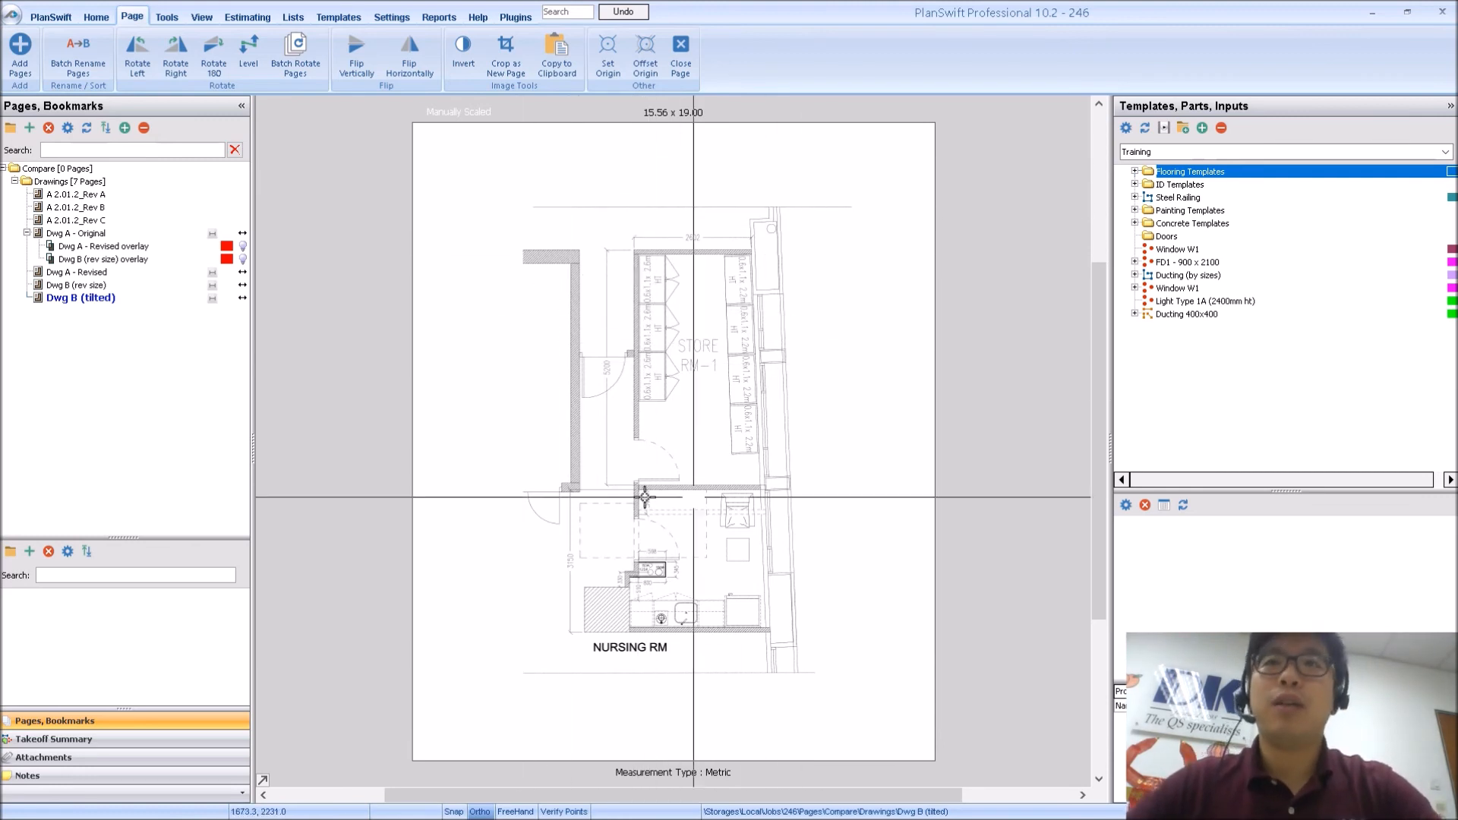
pyautogui.click(102, 246)
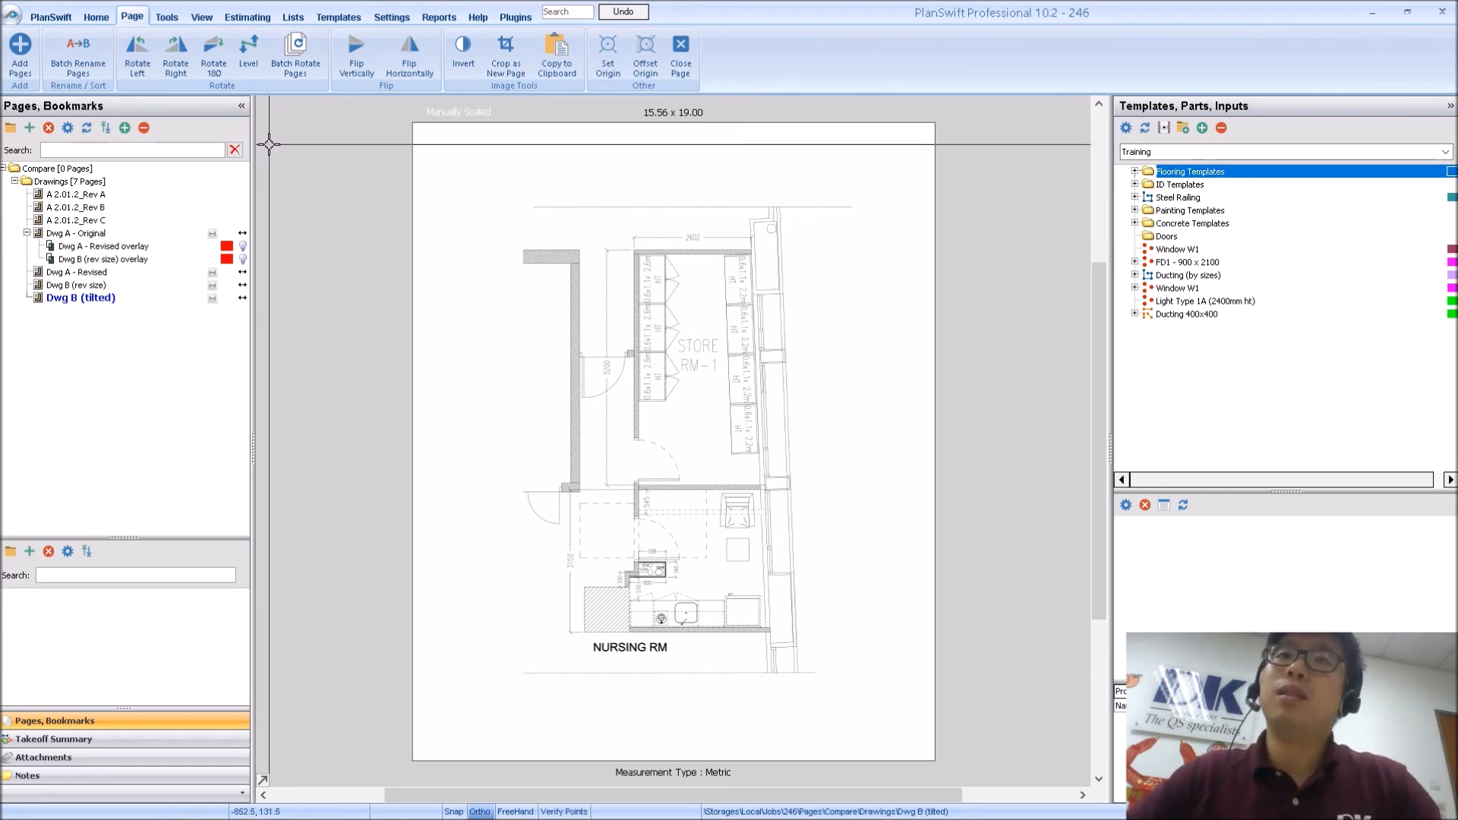
pyautogui.click(77, 193)
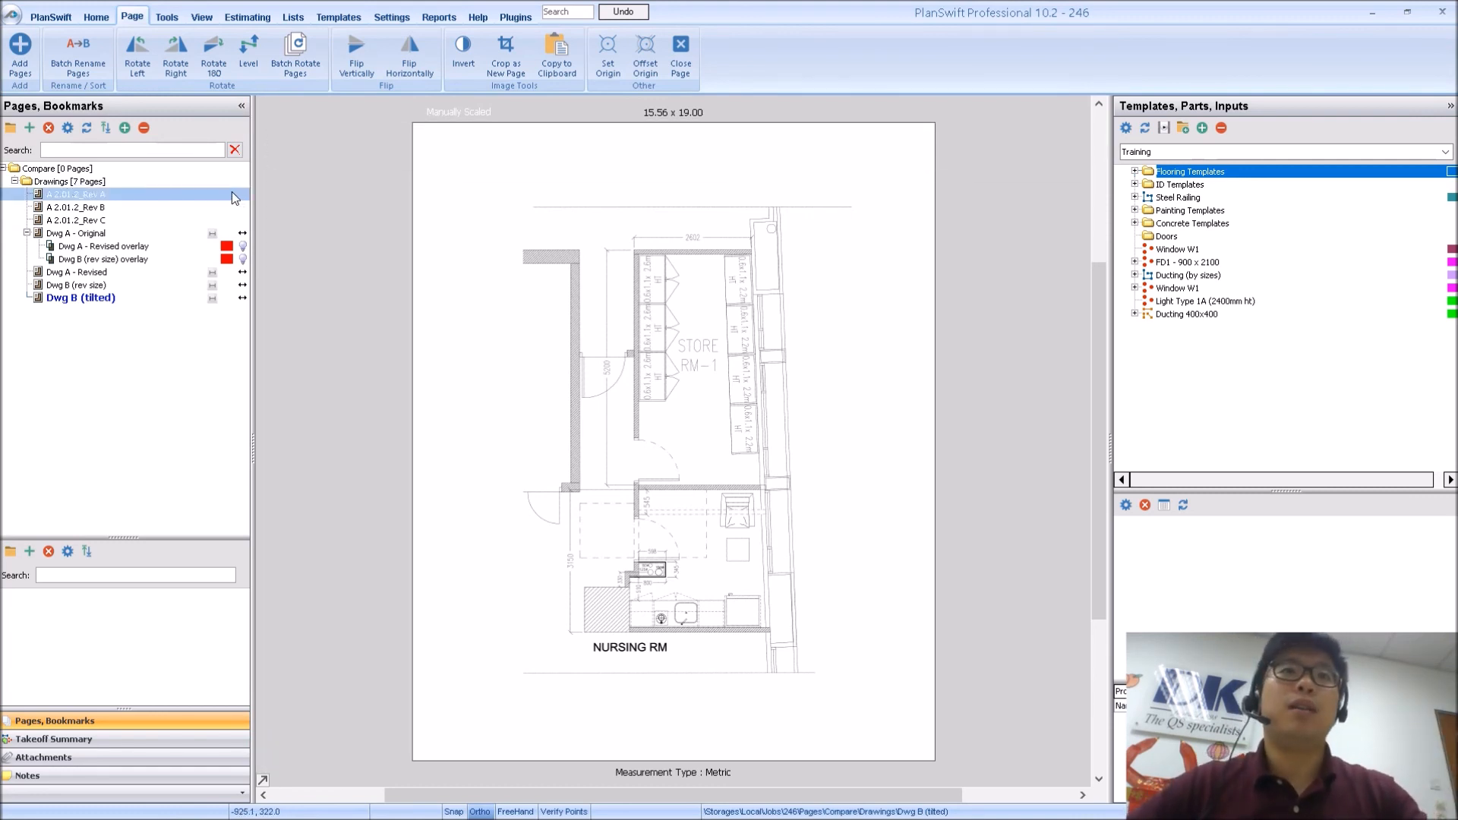